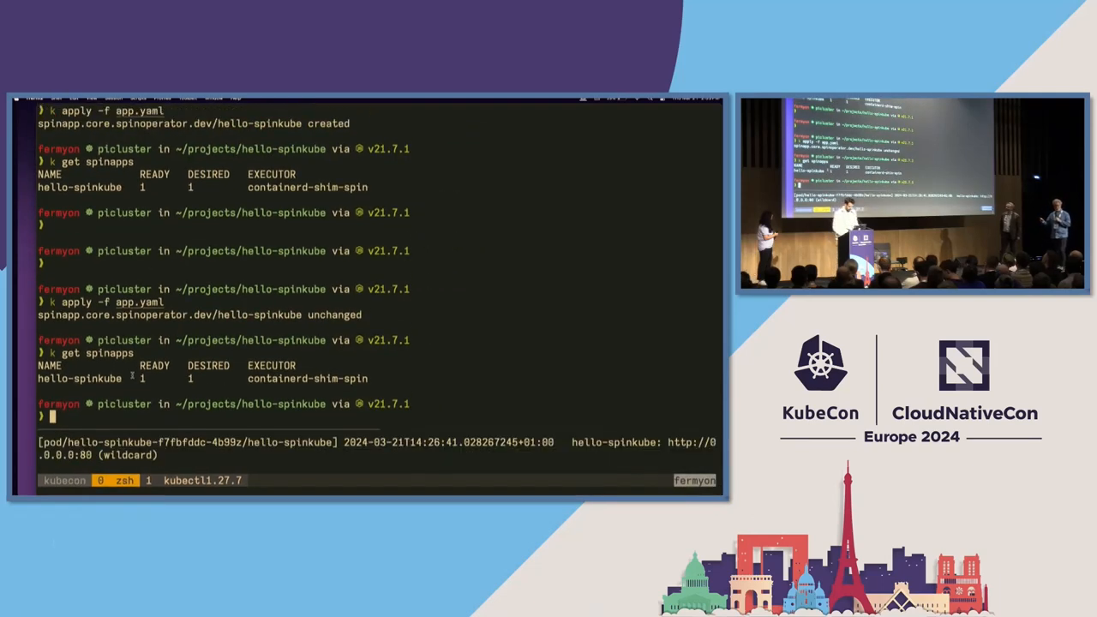
Step: Open a fresh shell in ~/projects and list nodes pi0–pi4, all Ready
key("Return")
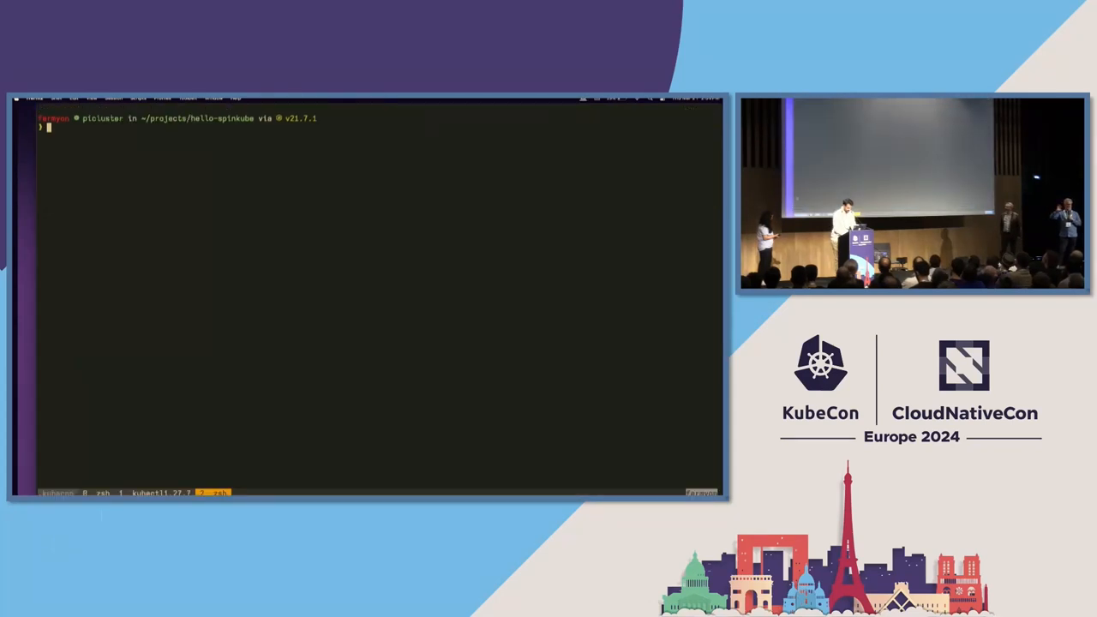
type("cd hello-spinkube")
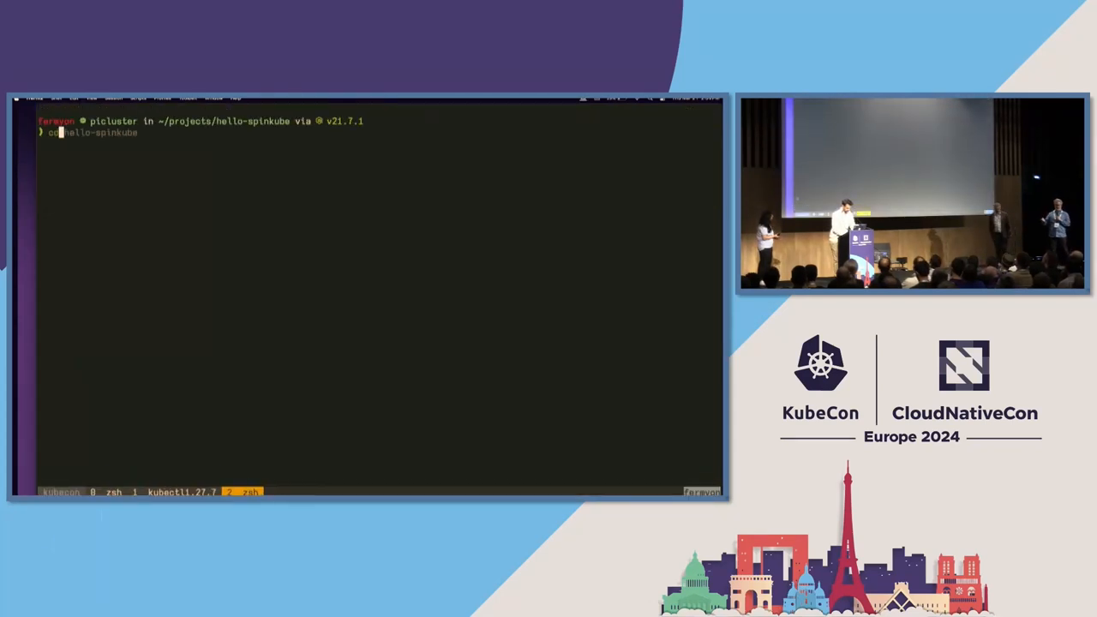
key("Return")
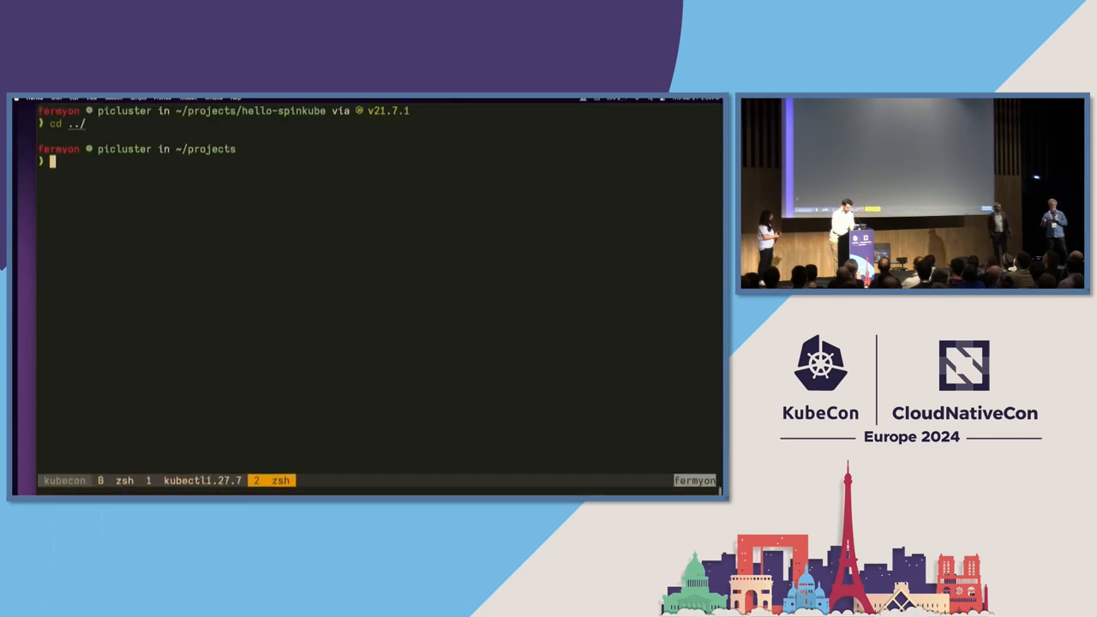
type("k getn")
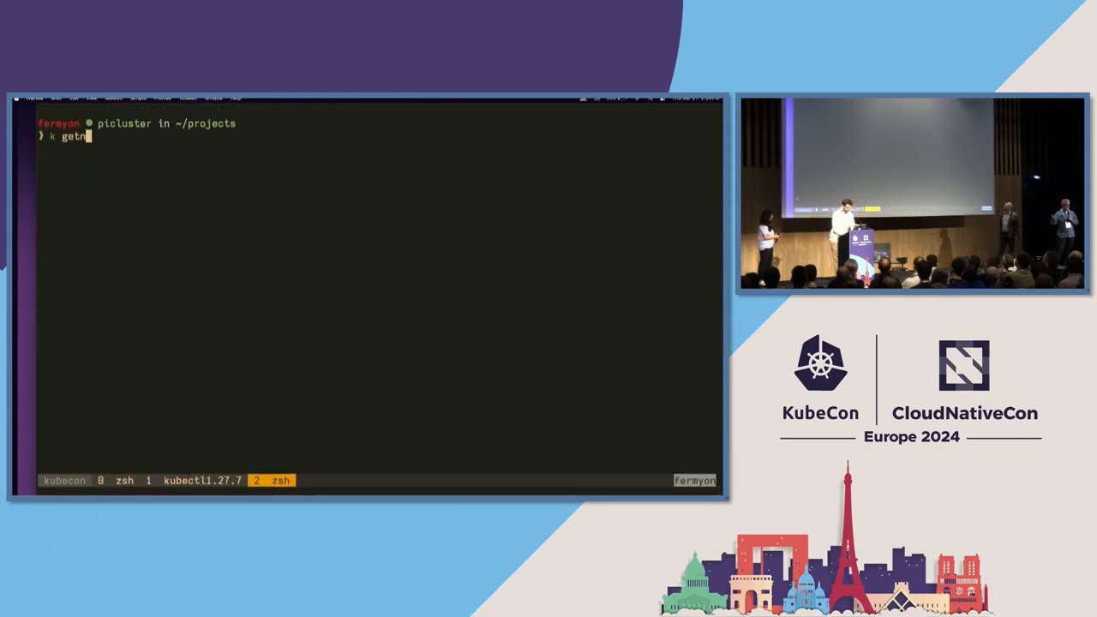
key("Return")
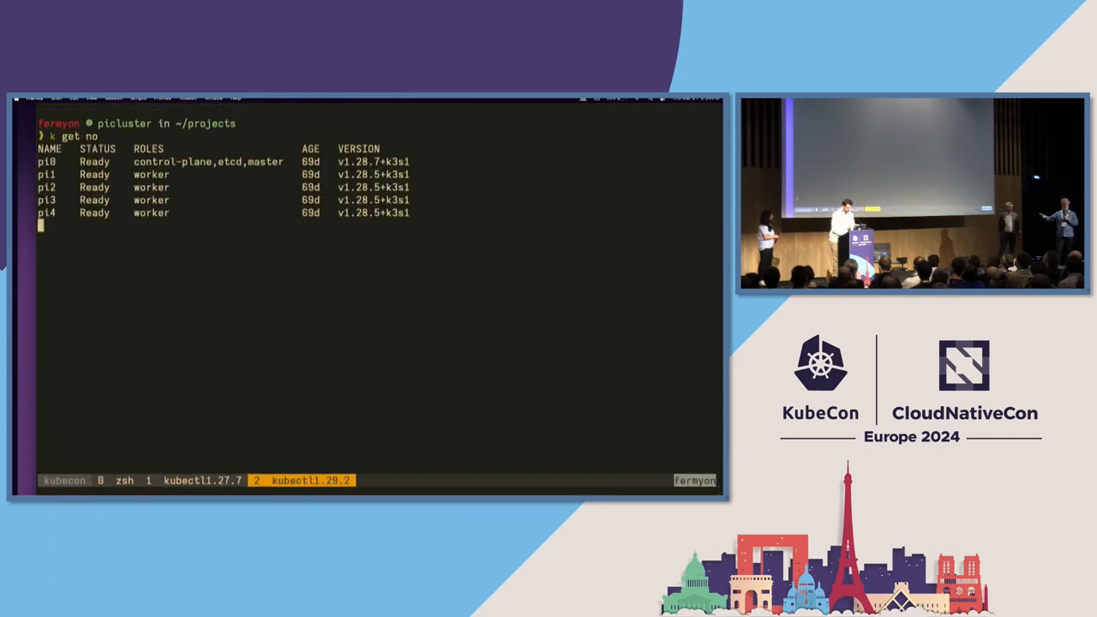
key("Return")
type("sp")
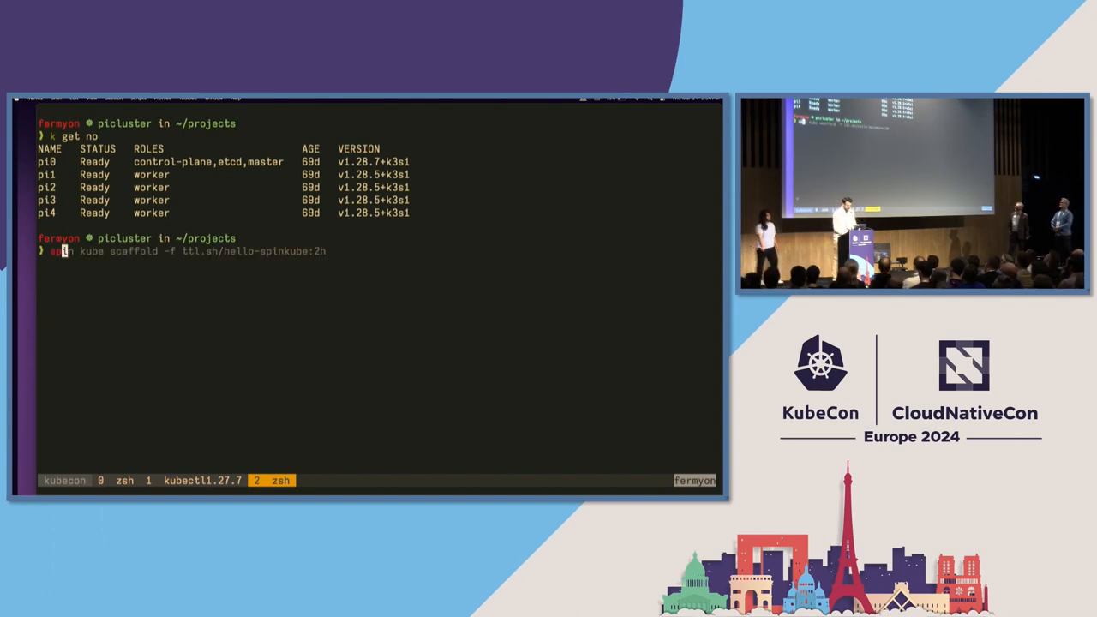
Step: Print Spin's subcommand help, then browse the hello-spinkube project files in Neovim
key("Return")
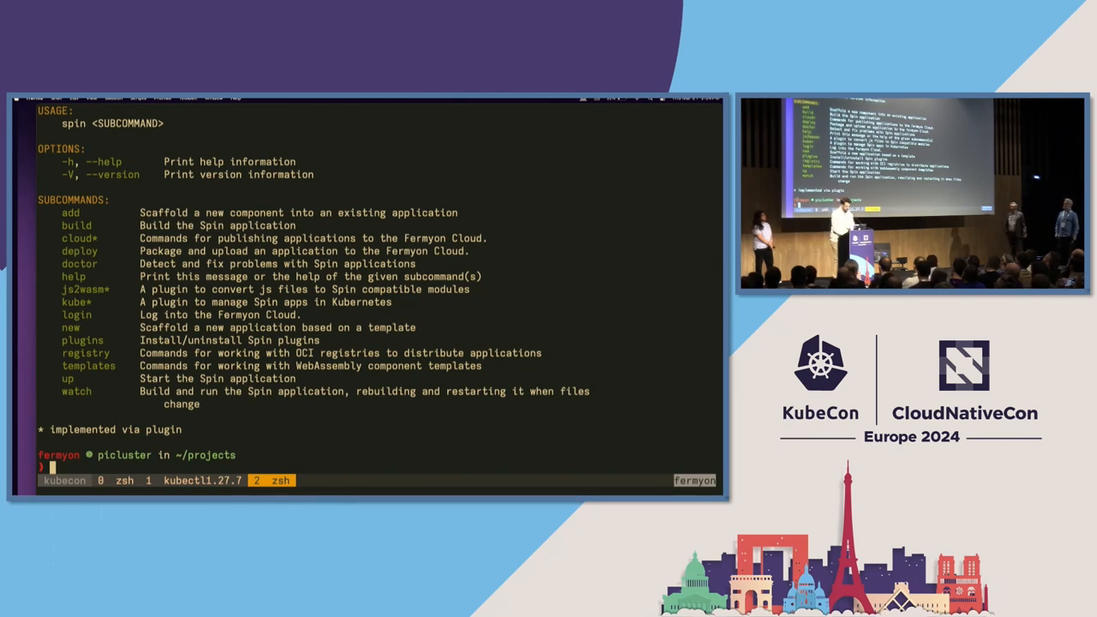
type("spin new")
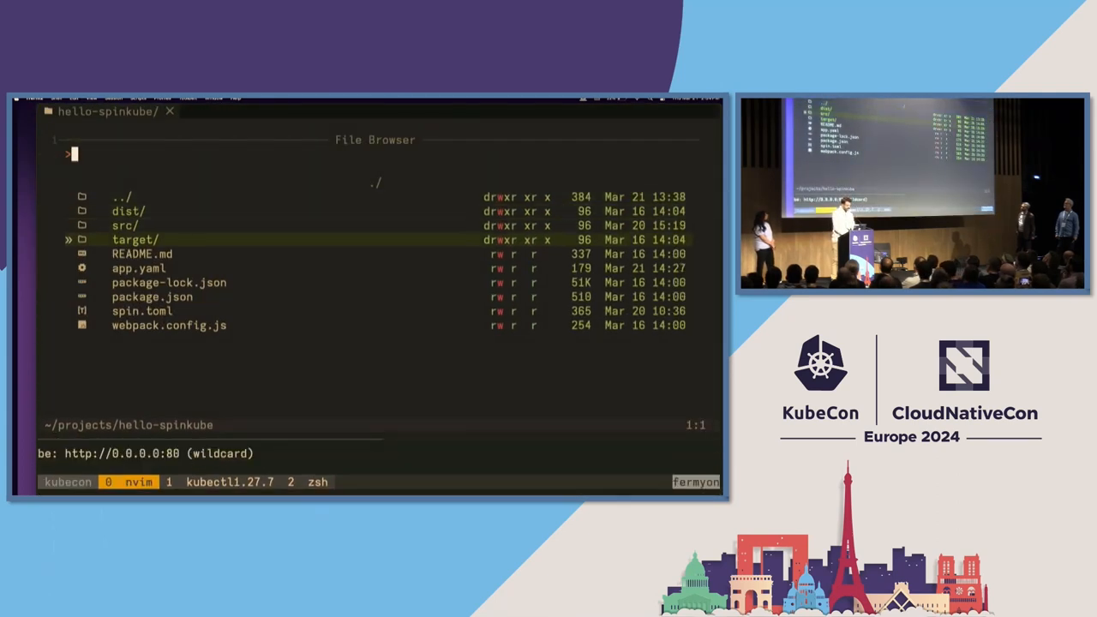
Step: Walk through spin.toml's trigger and watch lines, then open src/index.js's 'Hello, SpinKube!' handler
left_click(141, 310)
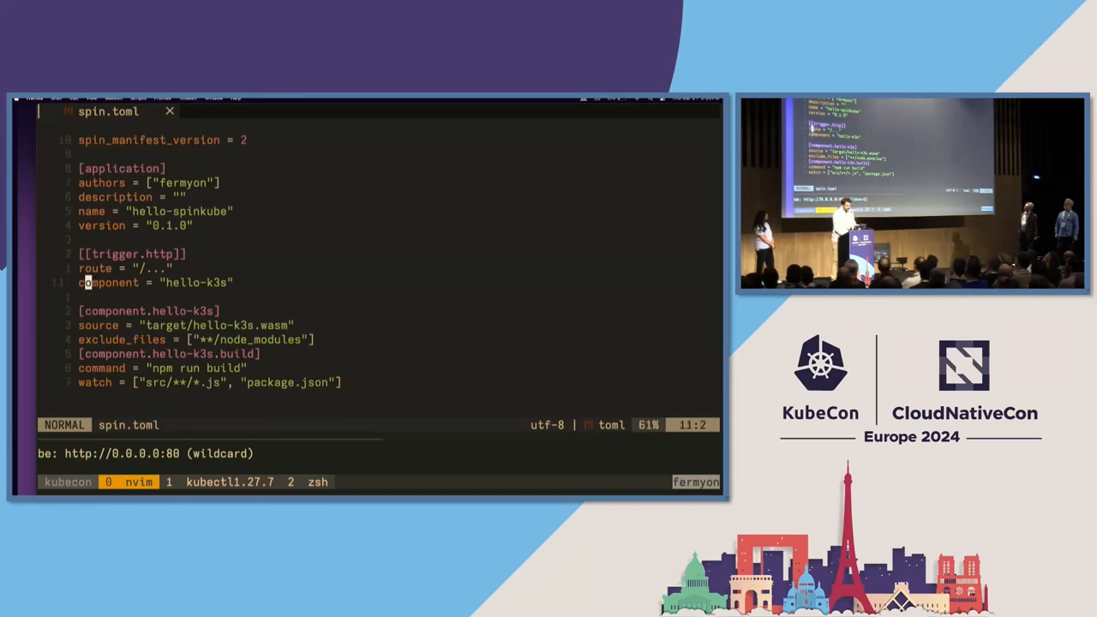
key("V")
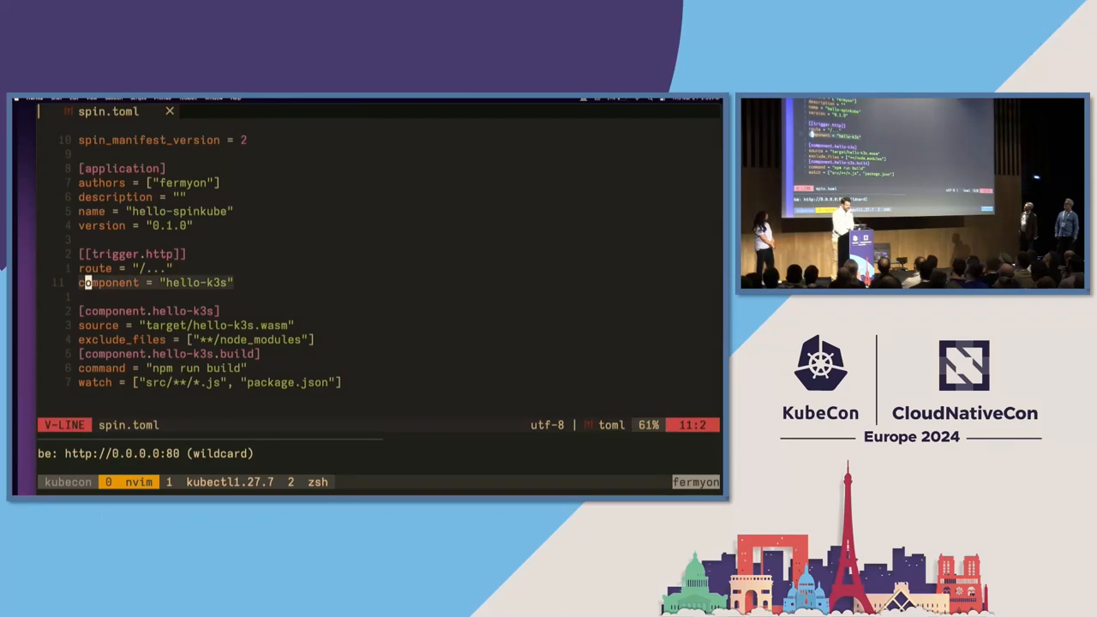
key("Escape")
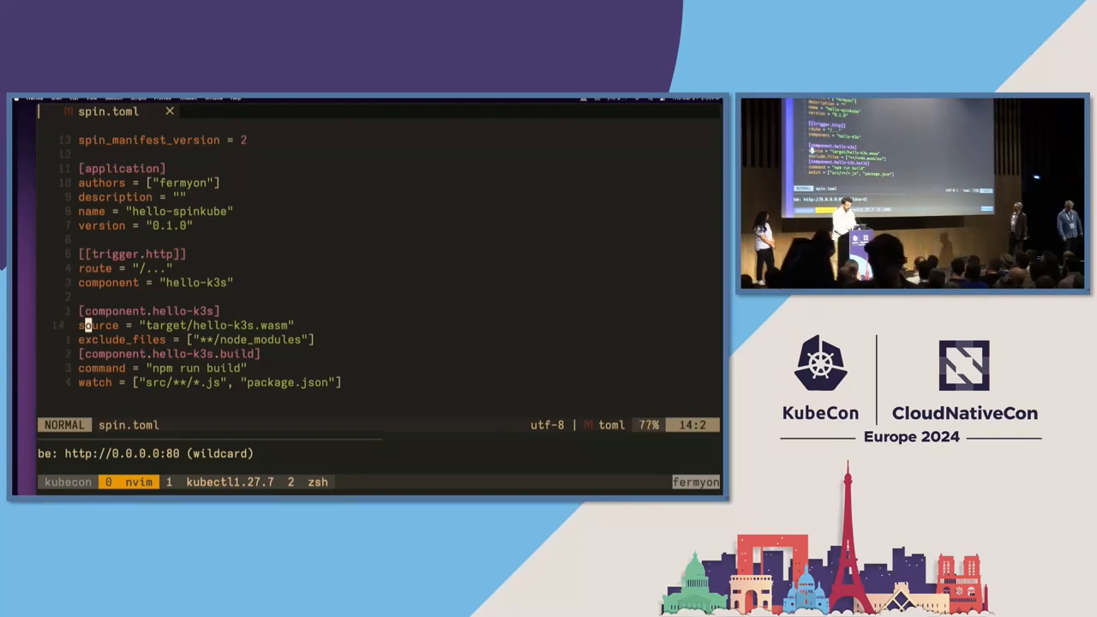
key("V")
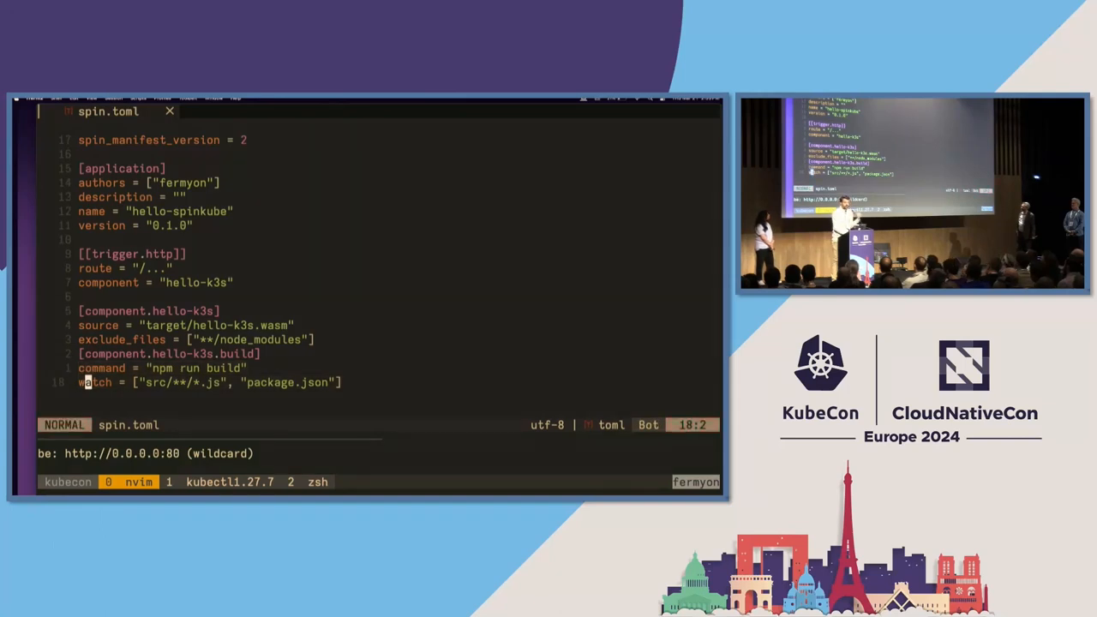
key("V")
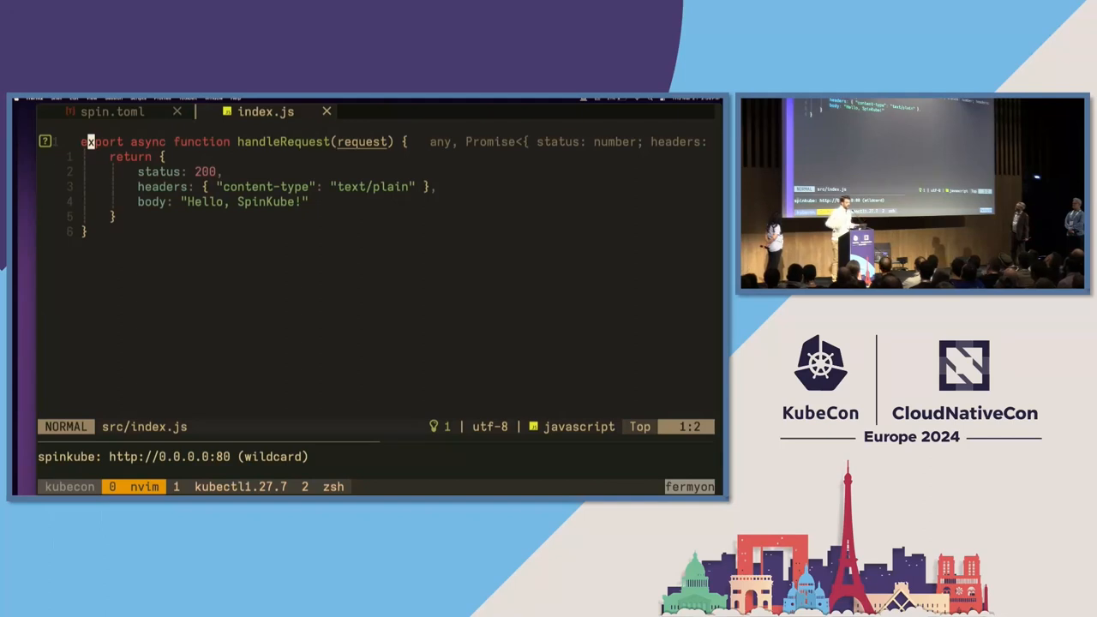
Step: Highlight the handler function down to its status line, then quit Neovim
key("V")
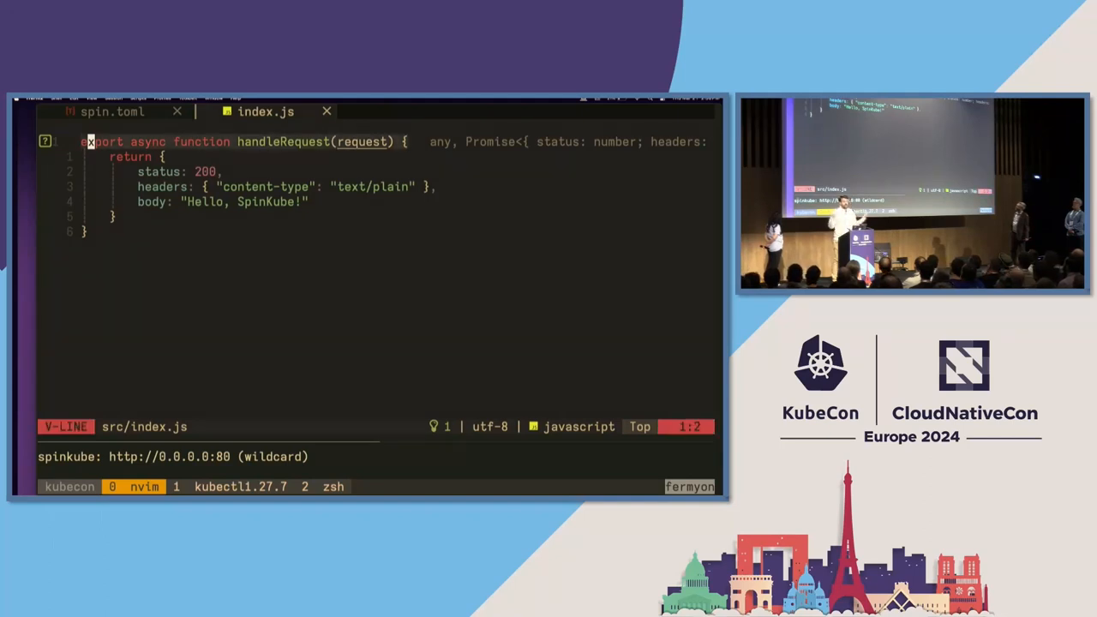
key("j")
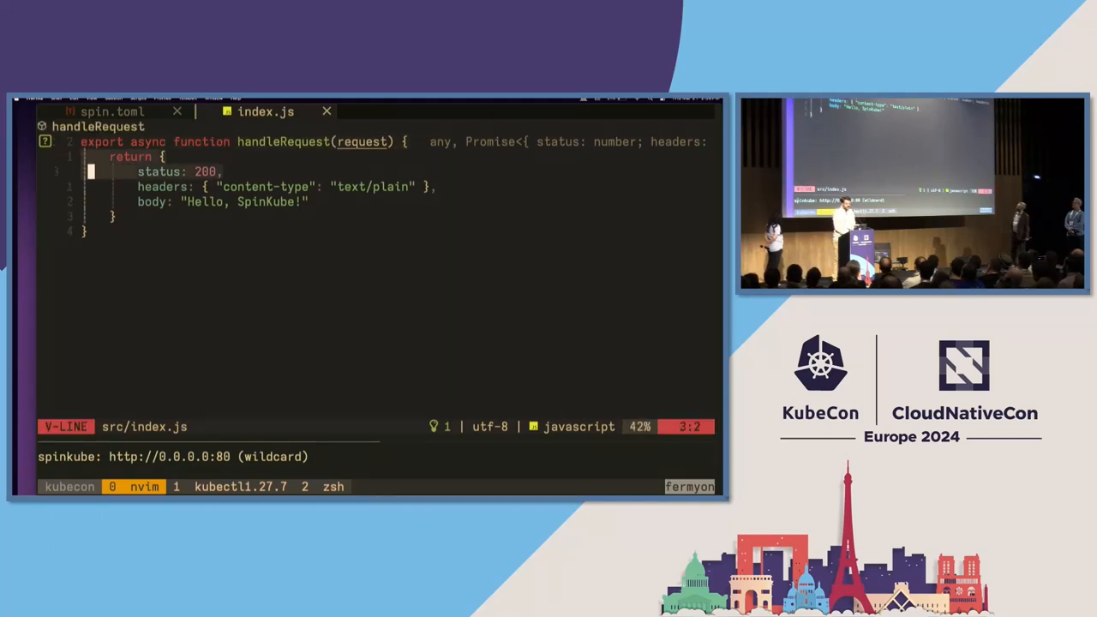
key("Escape")
type("w")
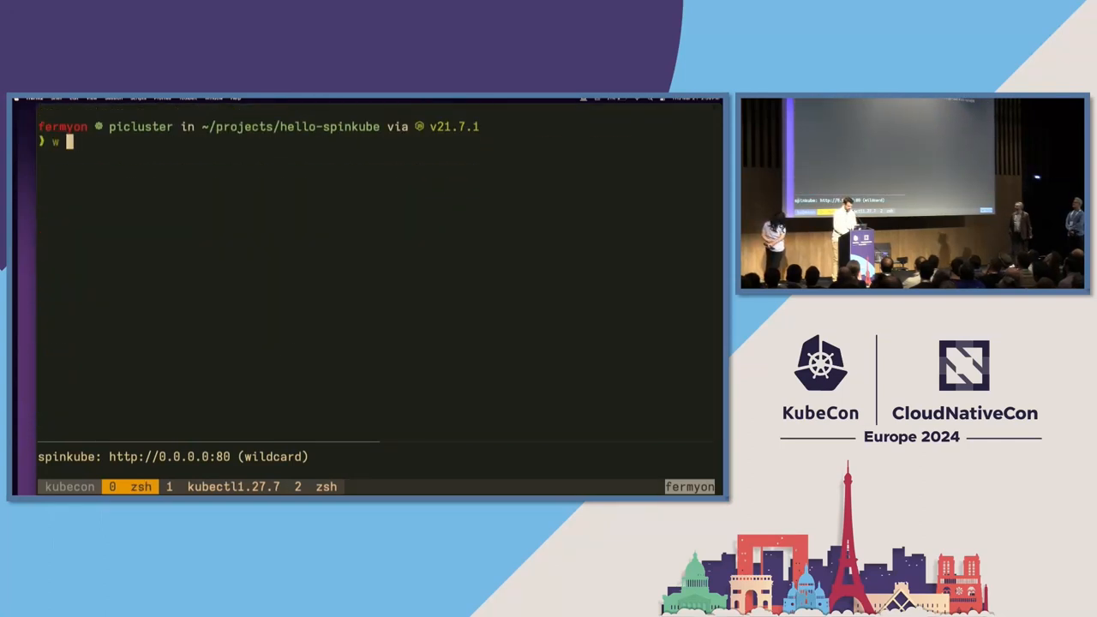
Step: Build the Spin app and scaffold a SpinApp manifest from ttl.sh/offline:1h
type("spin build")
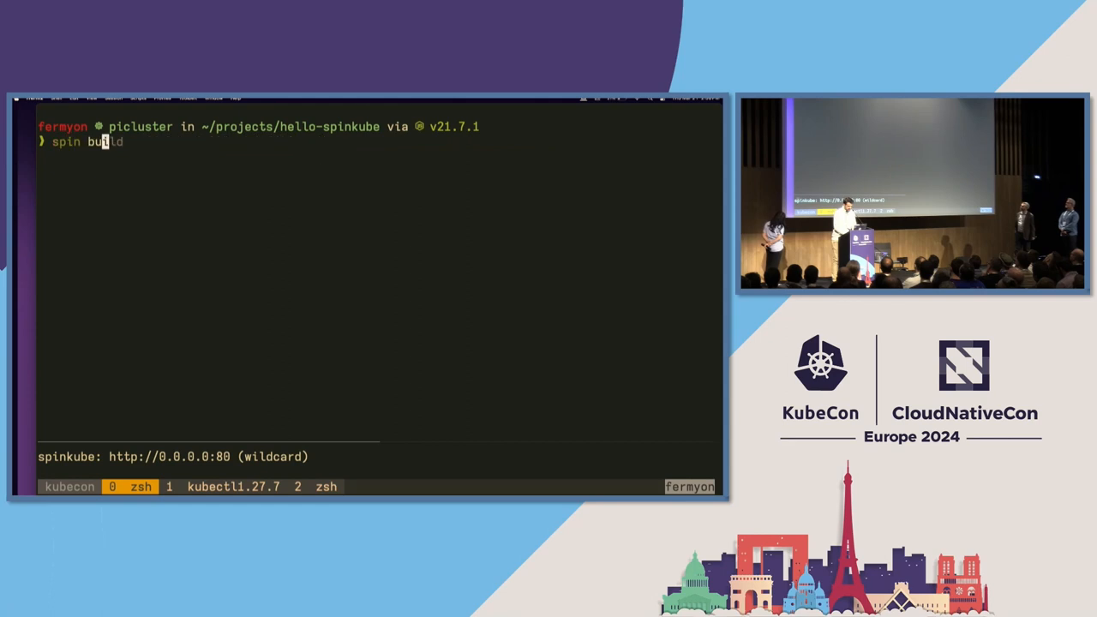
key("Return")
type("spin registry push ttl.sh/hello-kubecon:1h")
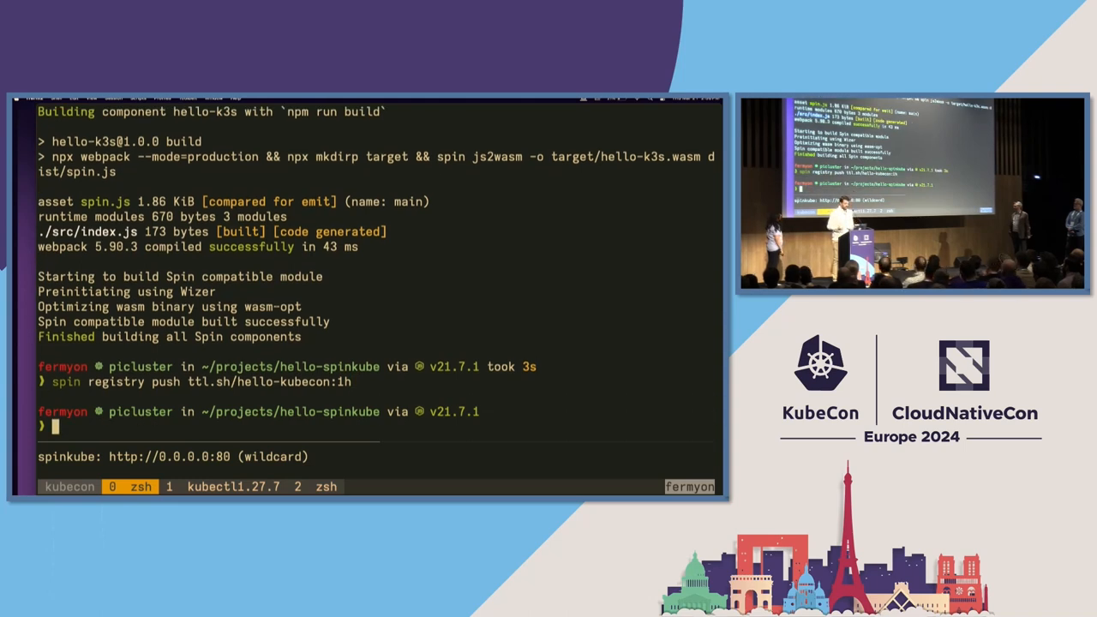
type("spin kube scaffold -f ttl.sh/offline:1h")
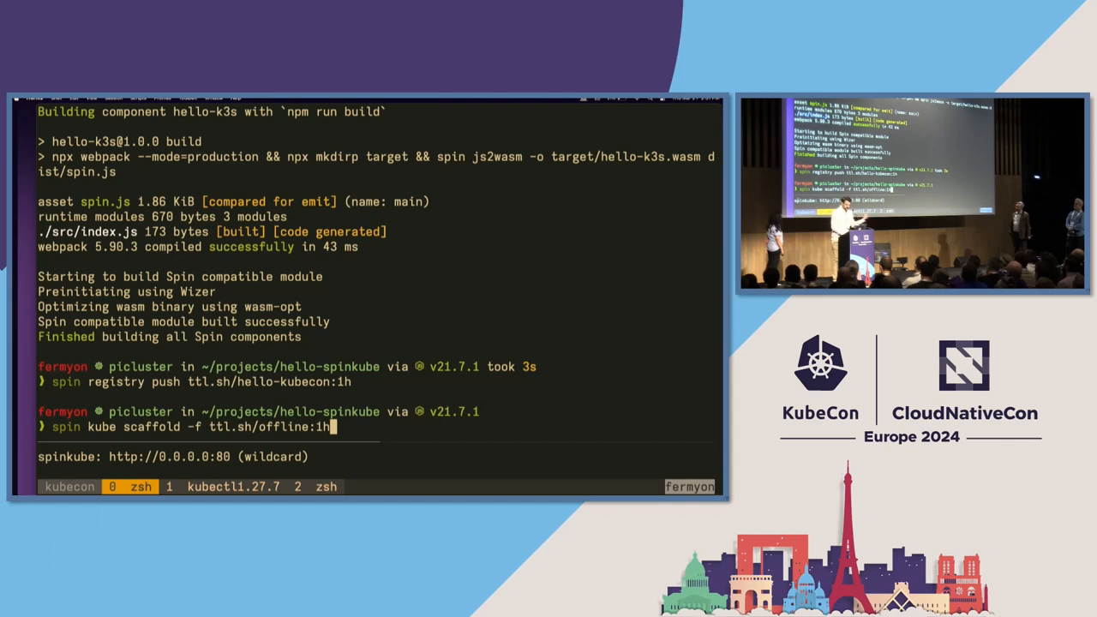
key("Return")
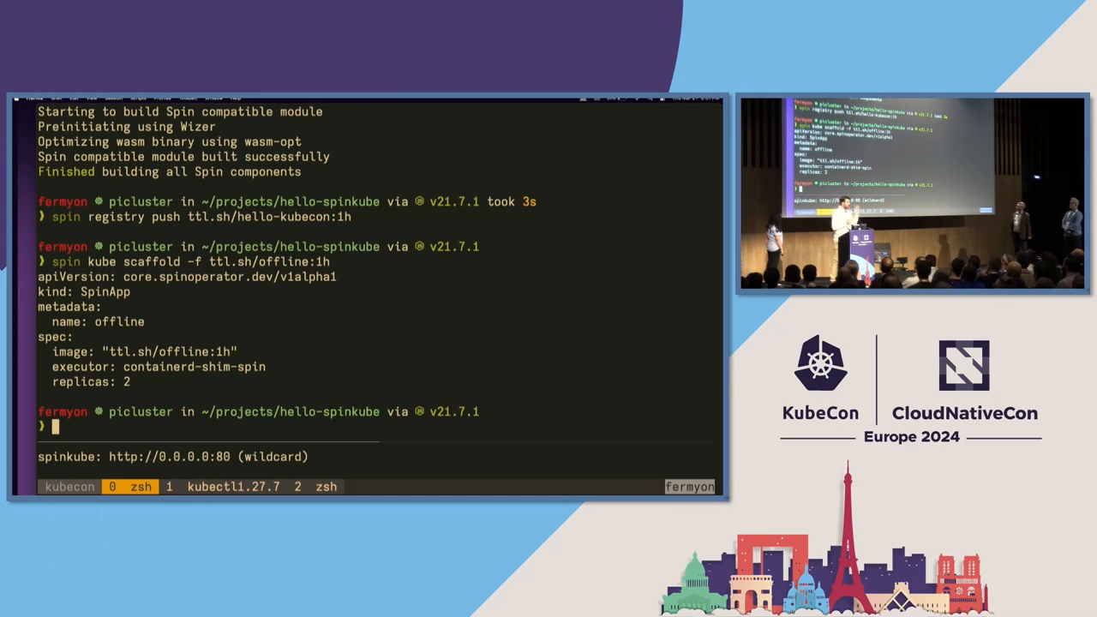
Step: Review app.yaml's SpinApp manifest, set replicas to 10, and save with :wq
type("vim")
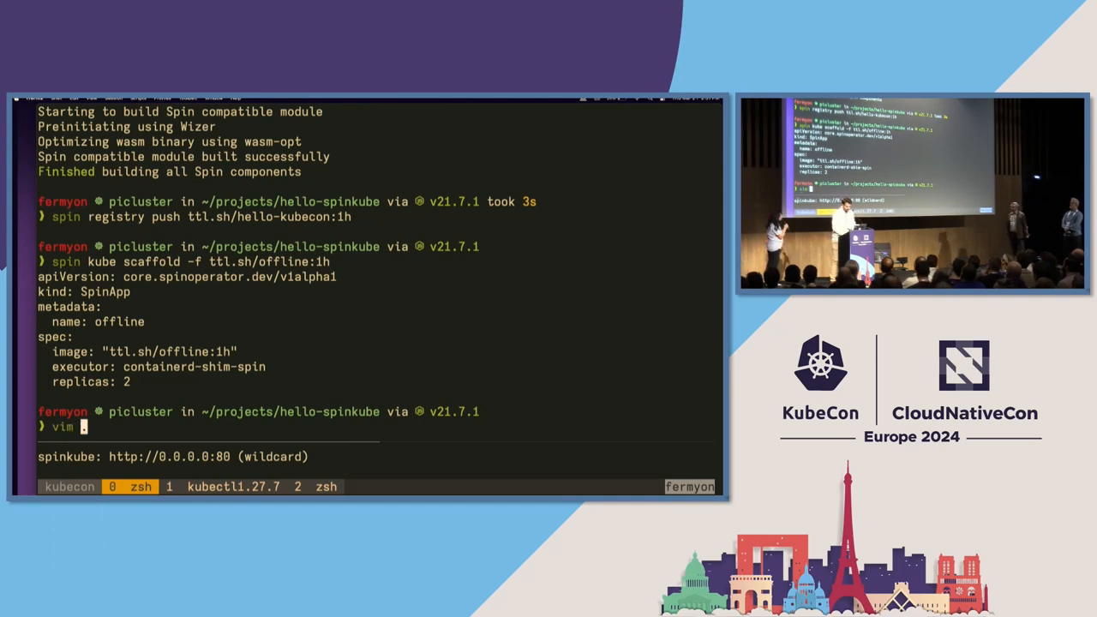
key("Return")
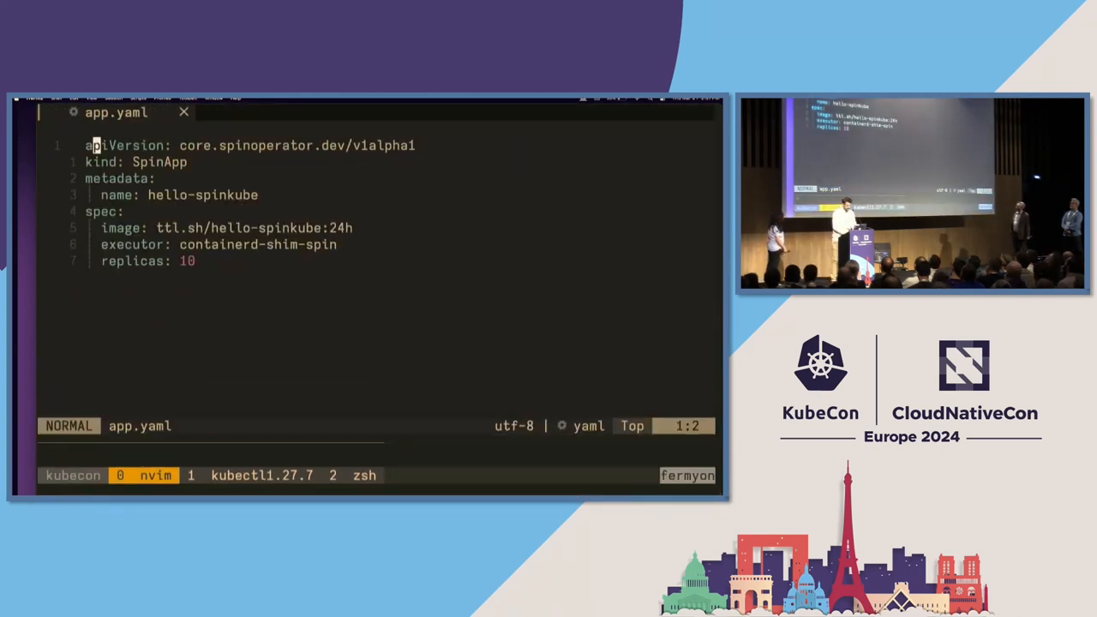
key("V")
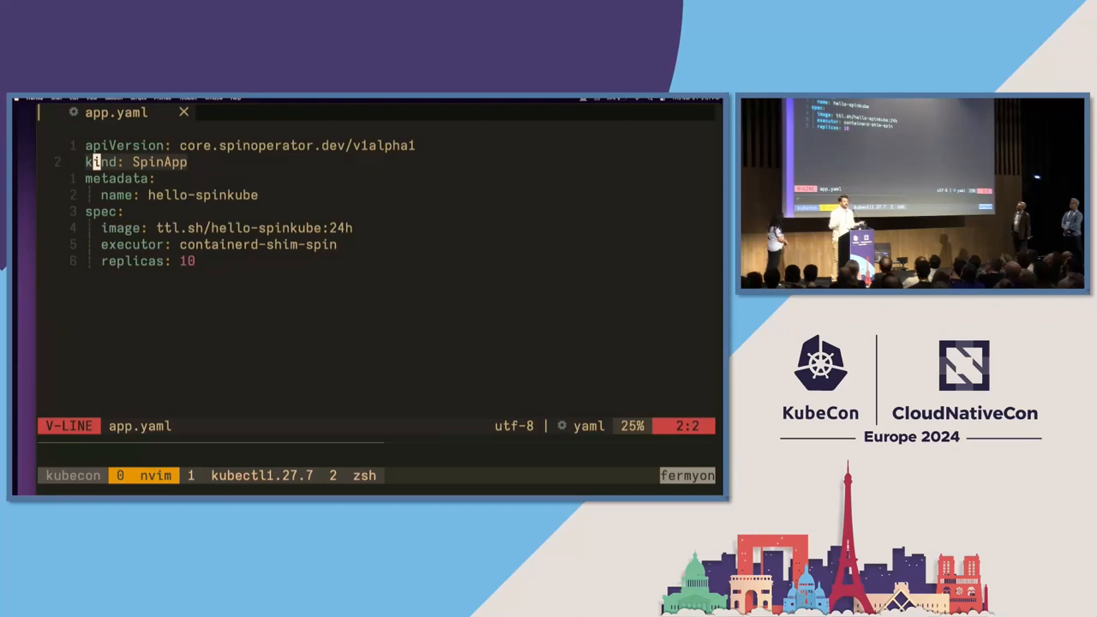
key("Escape")
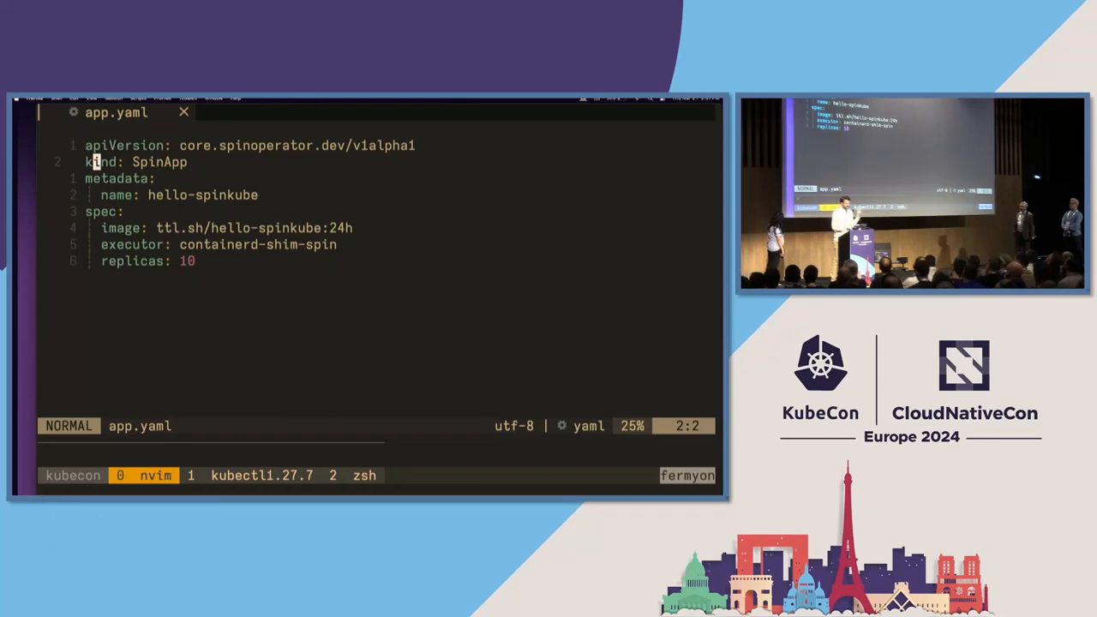
key("j")
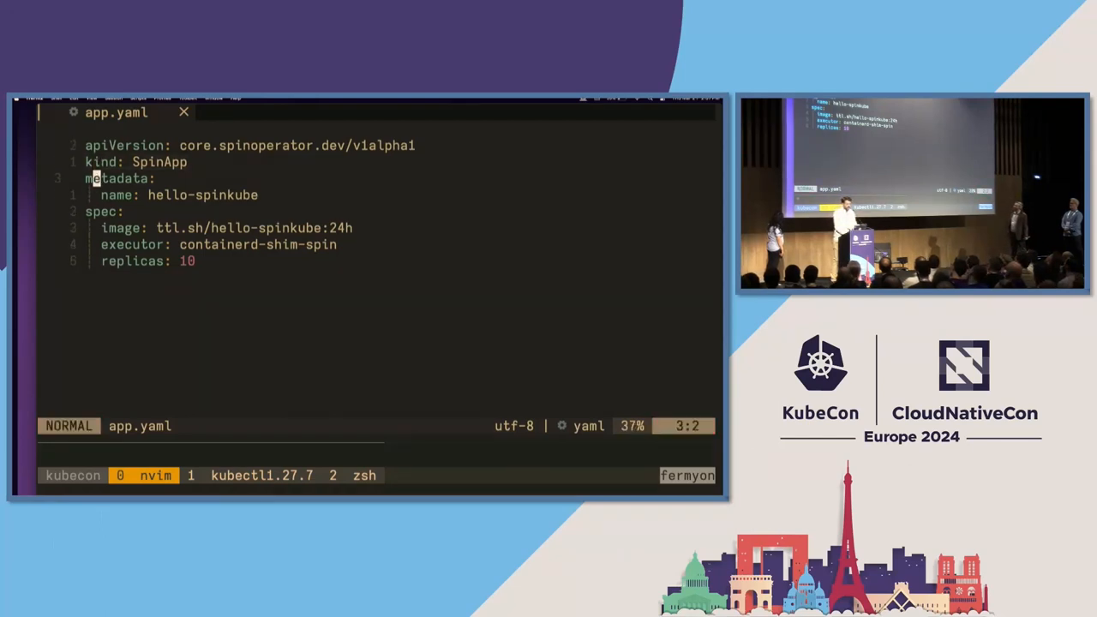
key("V")
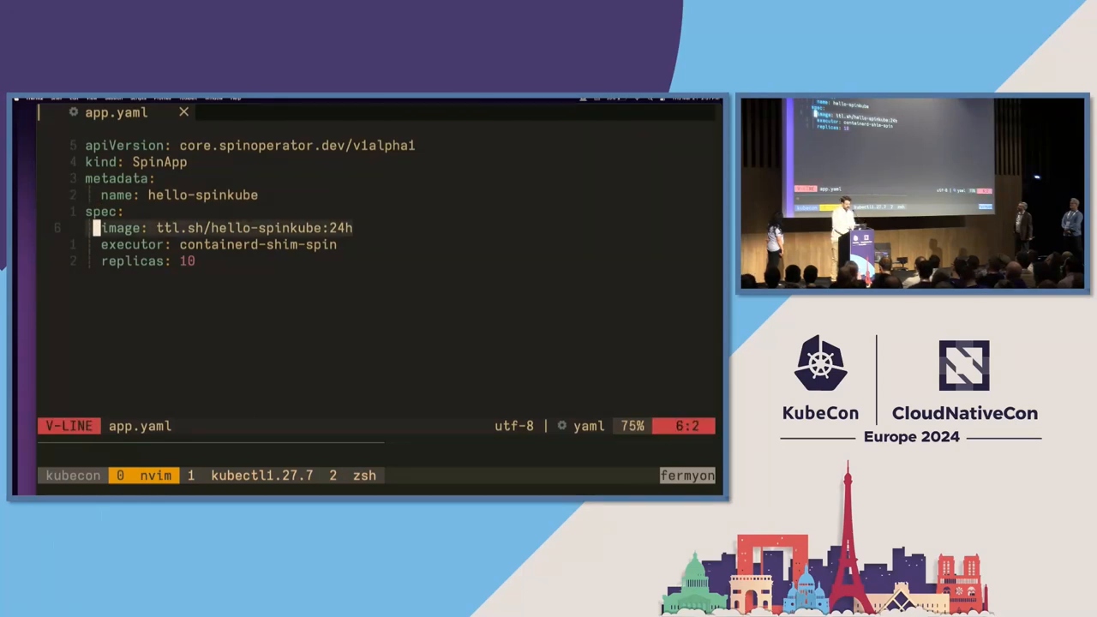
key("j")
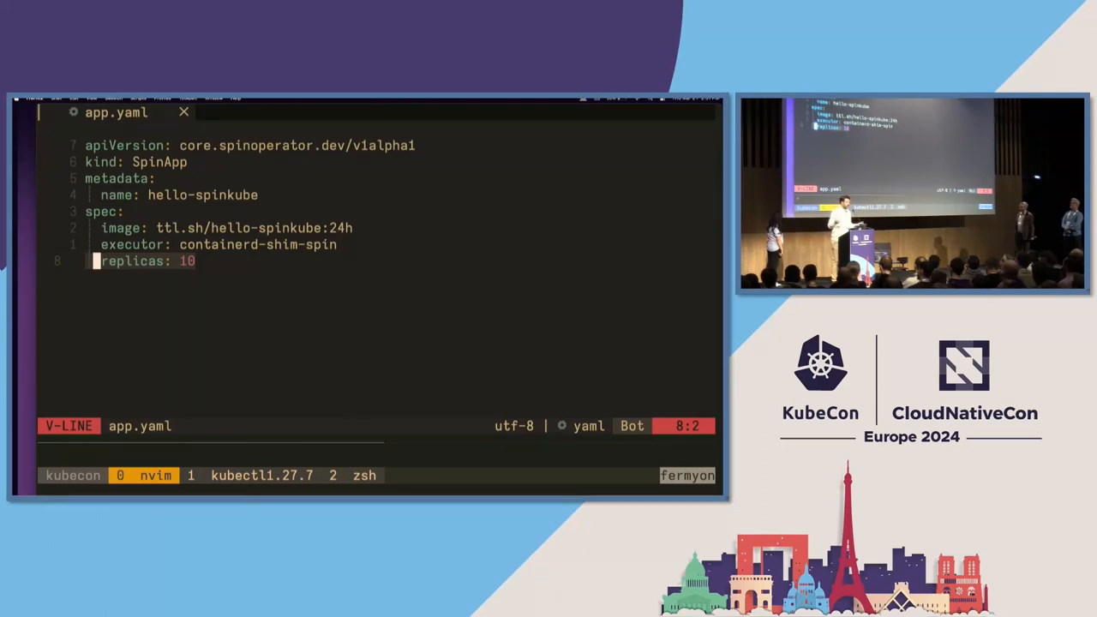
key("Escape")
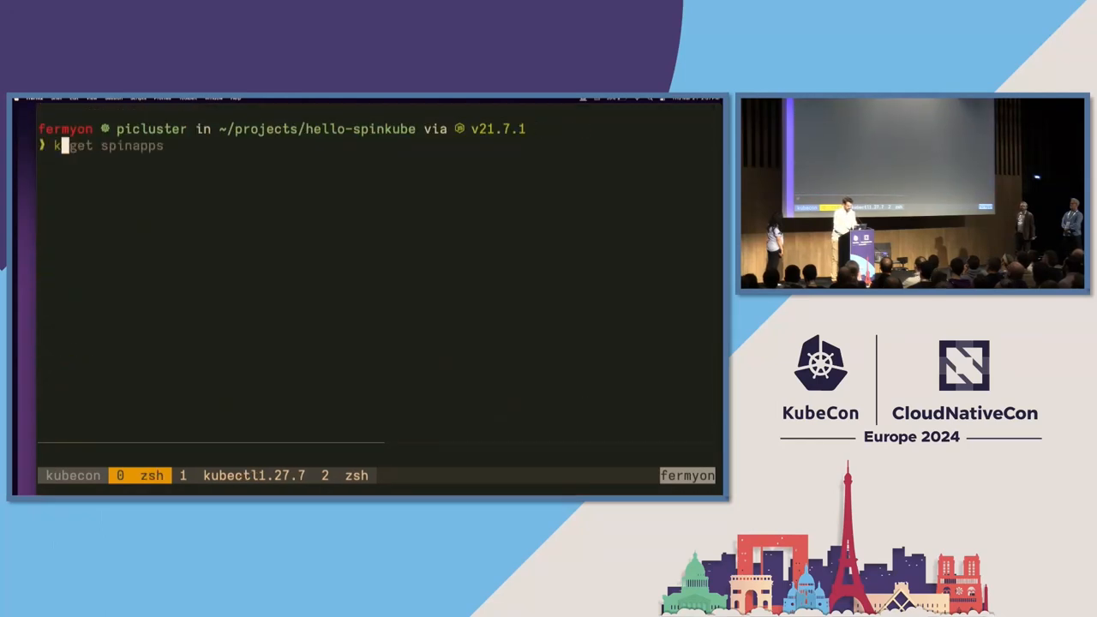
Step: Apply app.yaml and confirm the hello-spinkube SpinApp shows 10 of 10 ready
type("kubectl port-forward svc/hello-k3s 8083:80")
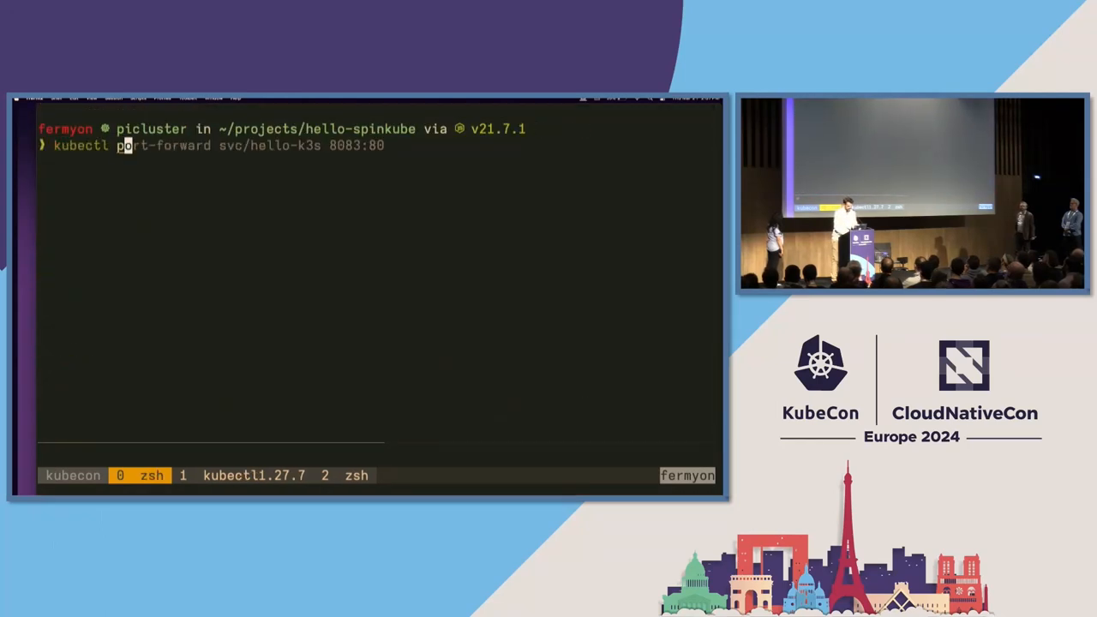
type("kubectl apply -f https://github.com/spinkube/spin-operator/releases/download/v0.1.0/spin-operator.shim-executor.yaml")
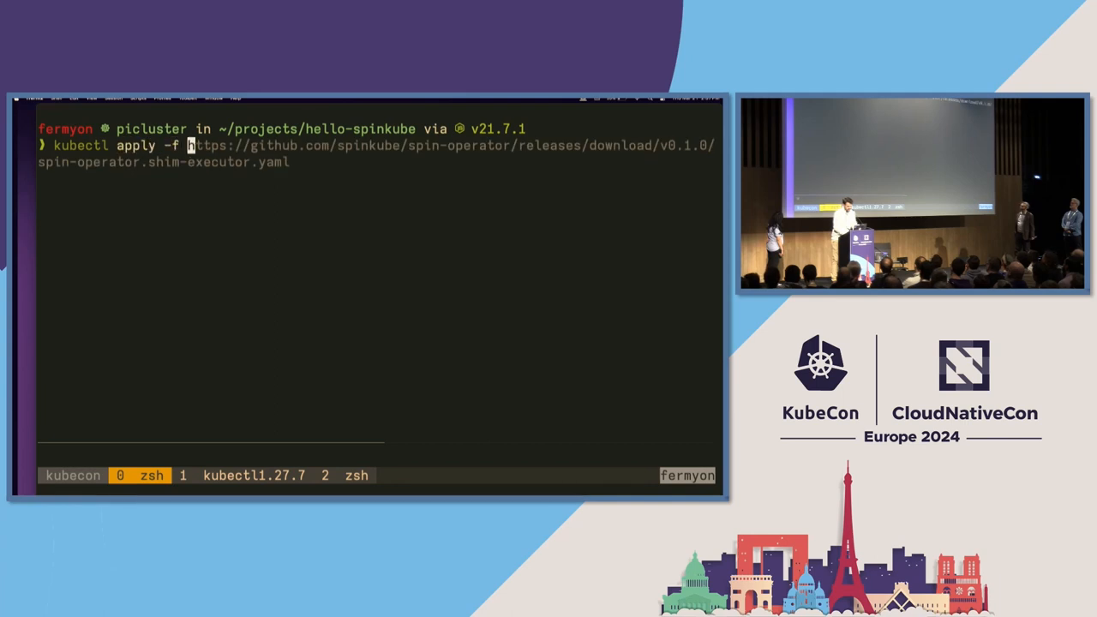
type("app.yaml")
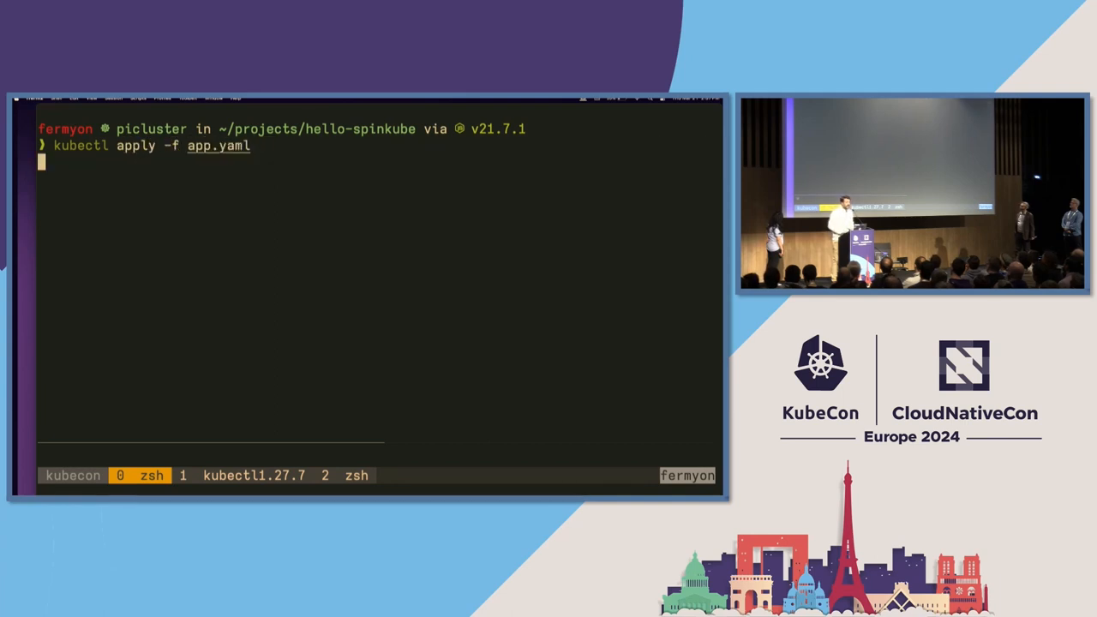
key("Return")
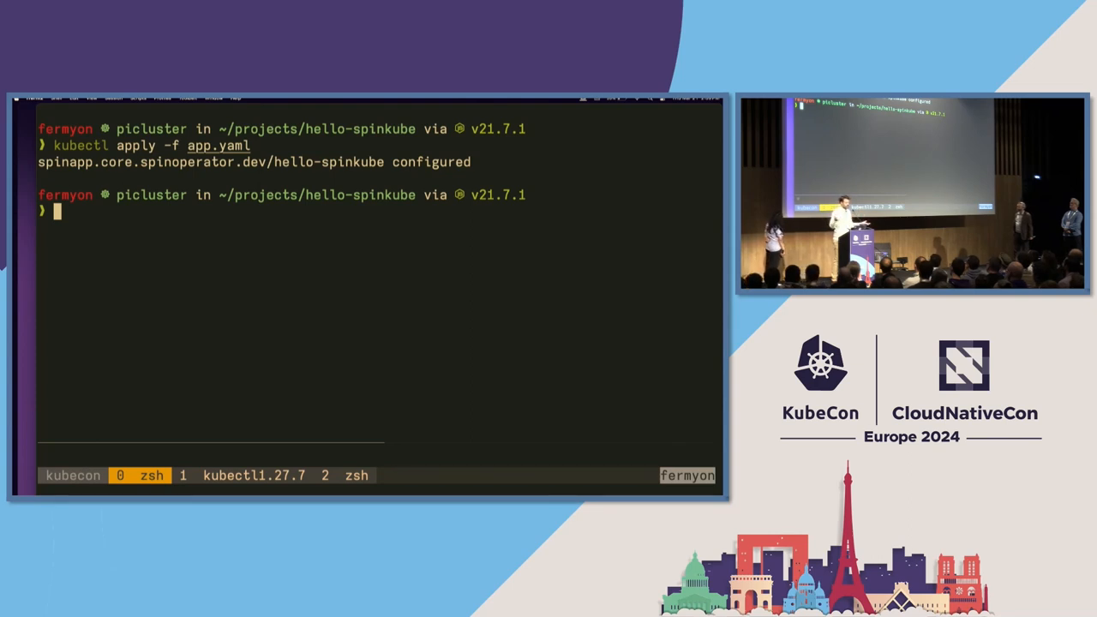
type("k get spinapps")
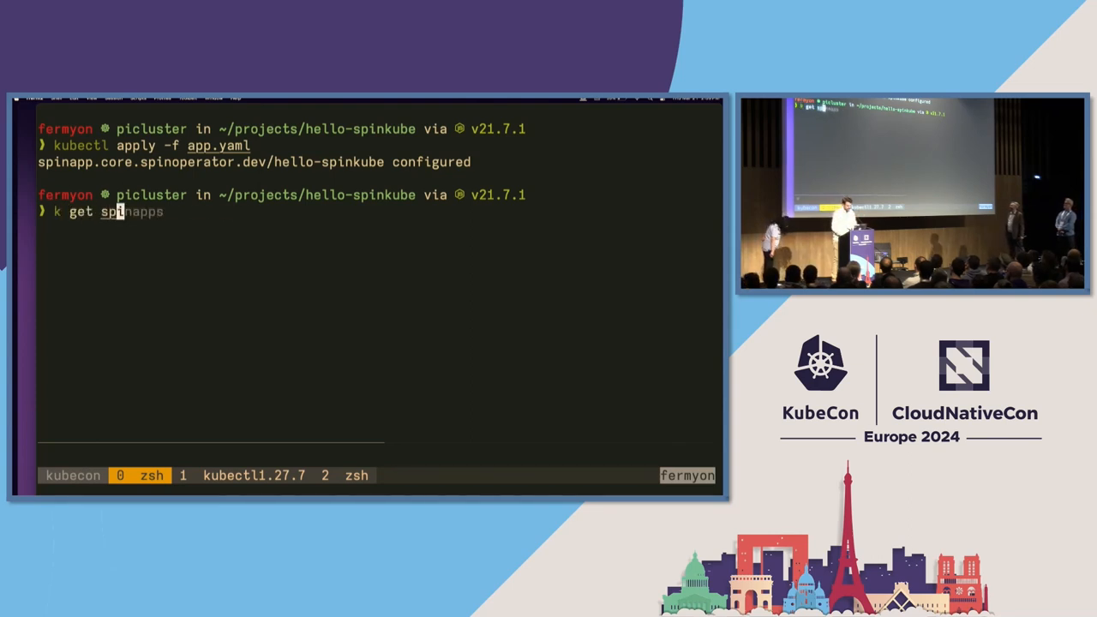
key("Return")
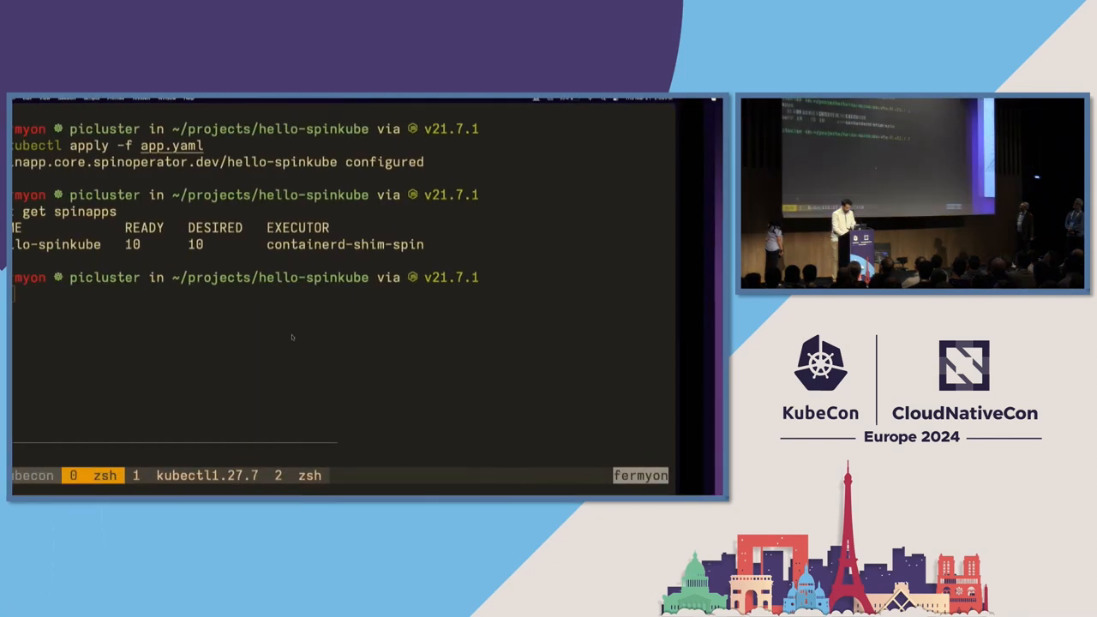
Step: Edit app.yaml's replicas again, typing 1 then 5, and re-apply it
type("vim")
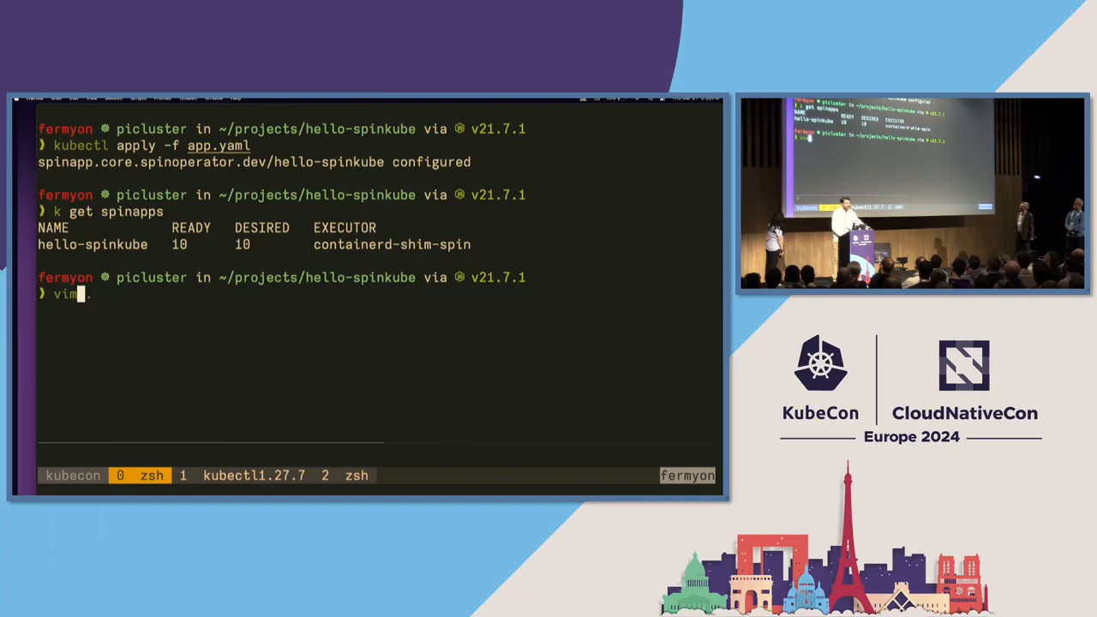
key("Return")
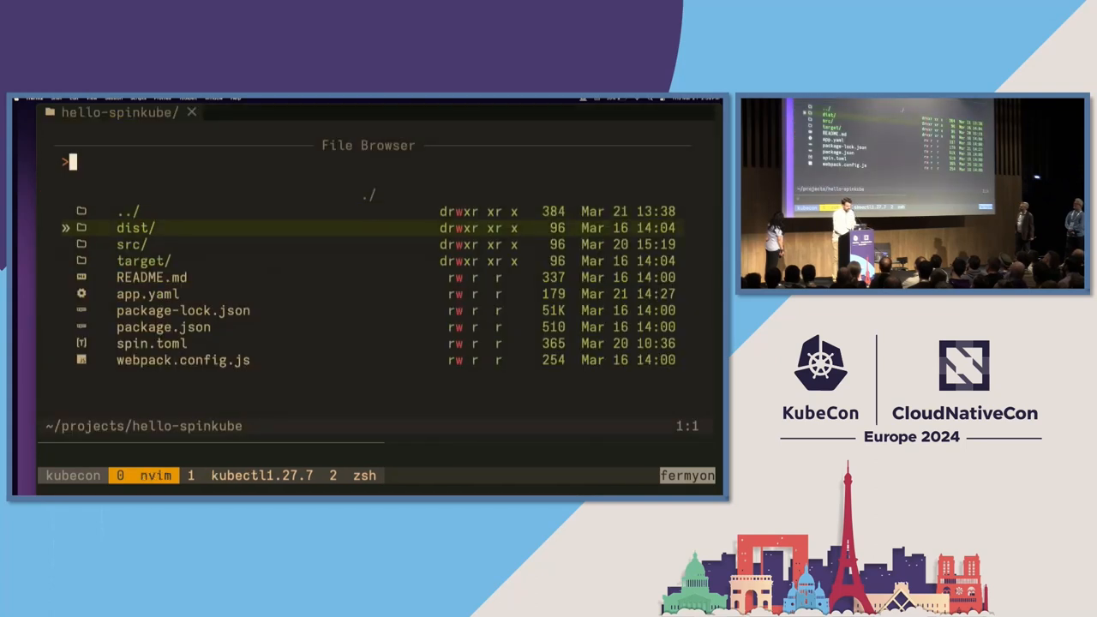
left_click(148, 293)
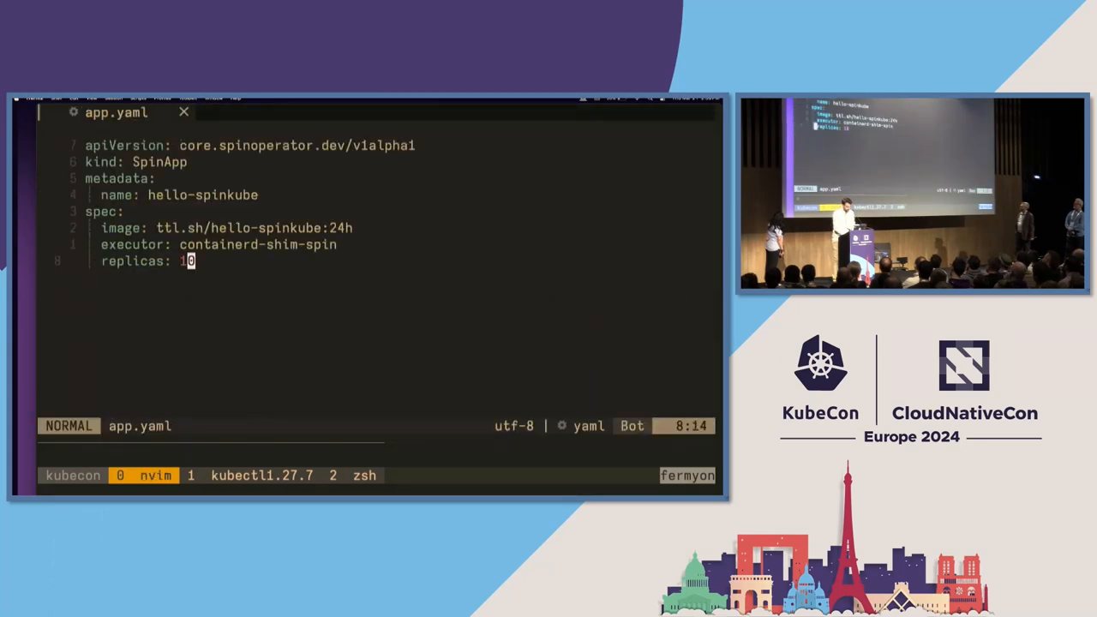
type("1")
type("vim .")
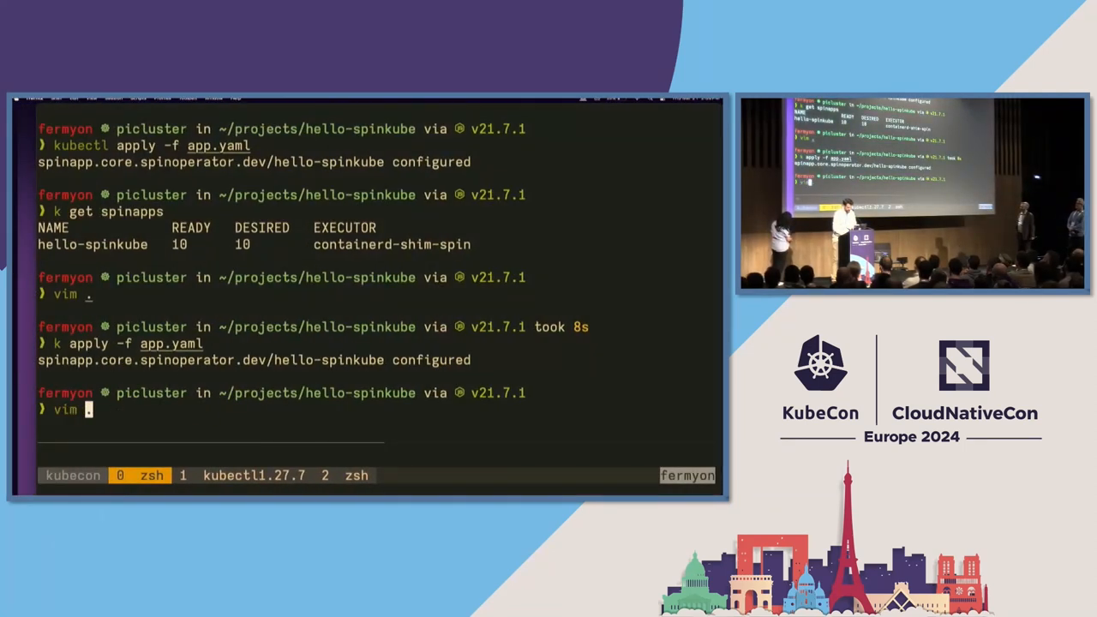
key("Return")
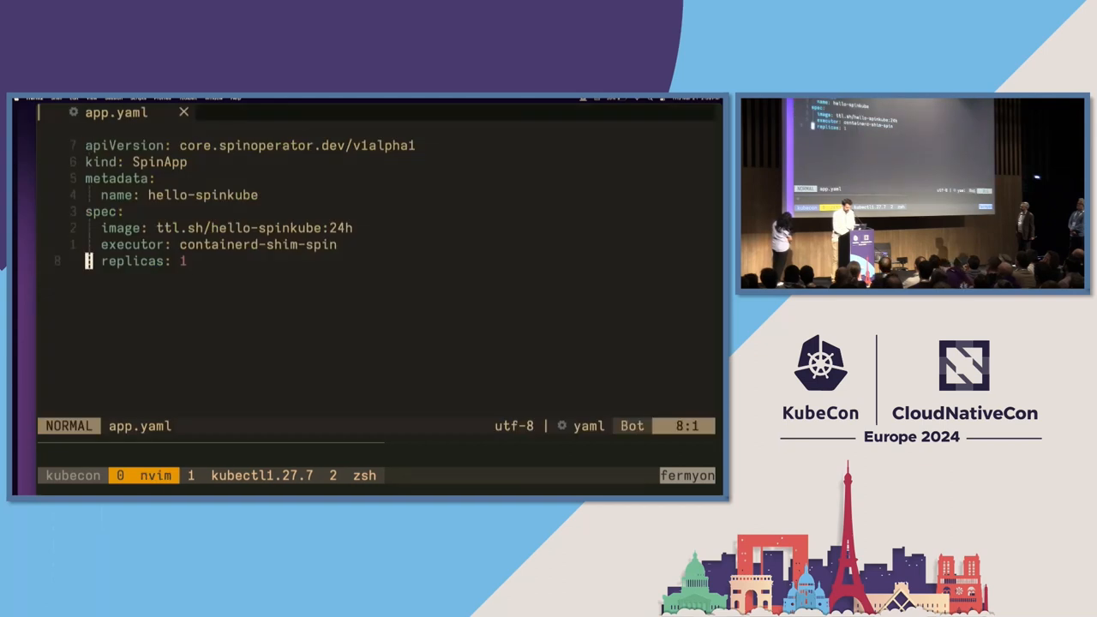
type("5")
type("k get pods")
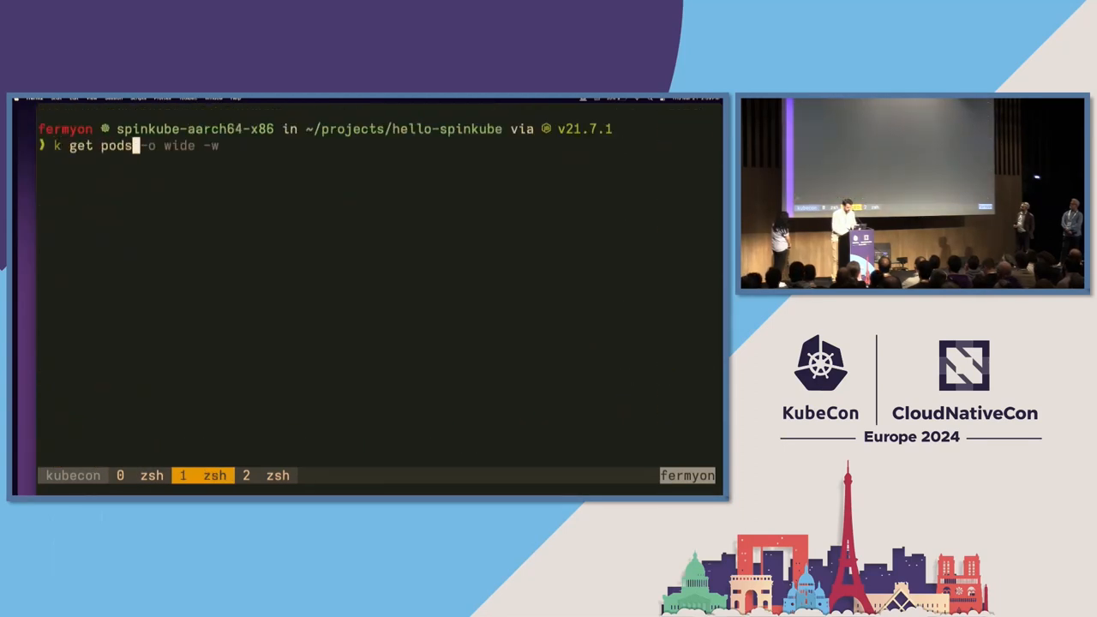
Step: On the spinkube-aarch64-x86 cluster, list ten hello-spinkube pods and three AKS nodes
key("Return")
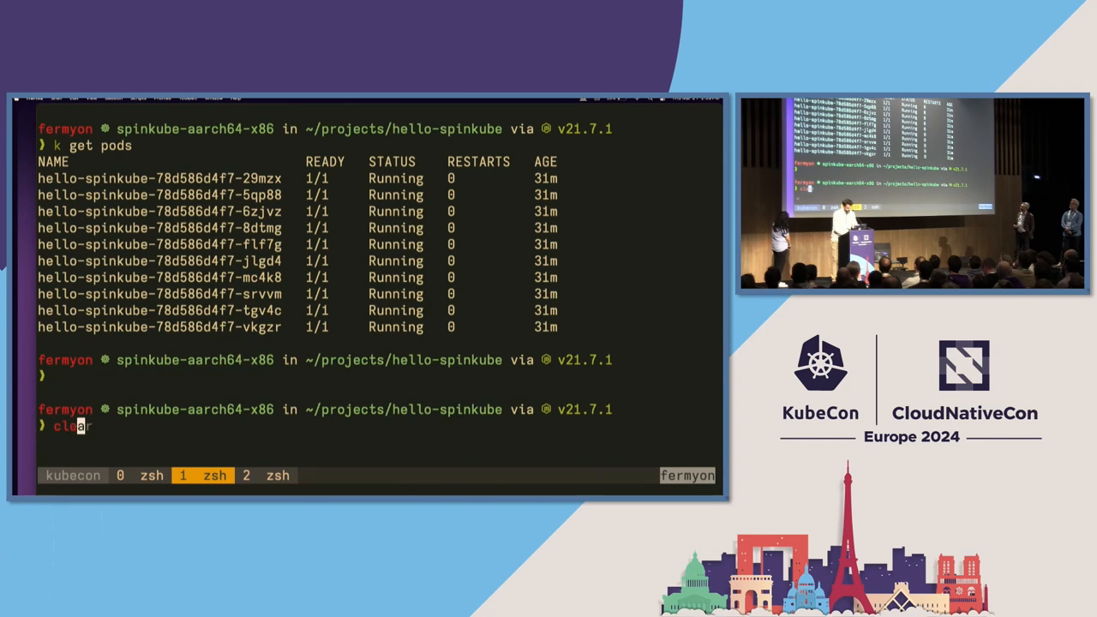
type("k get pods")
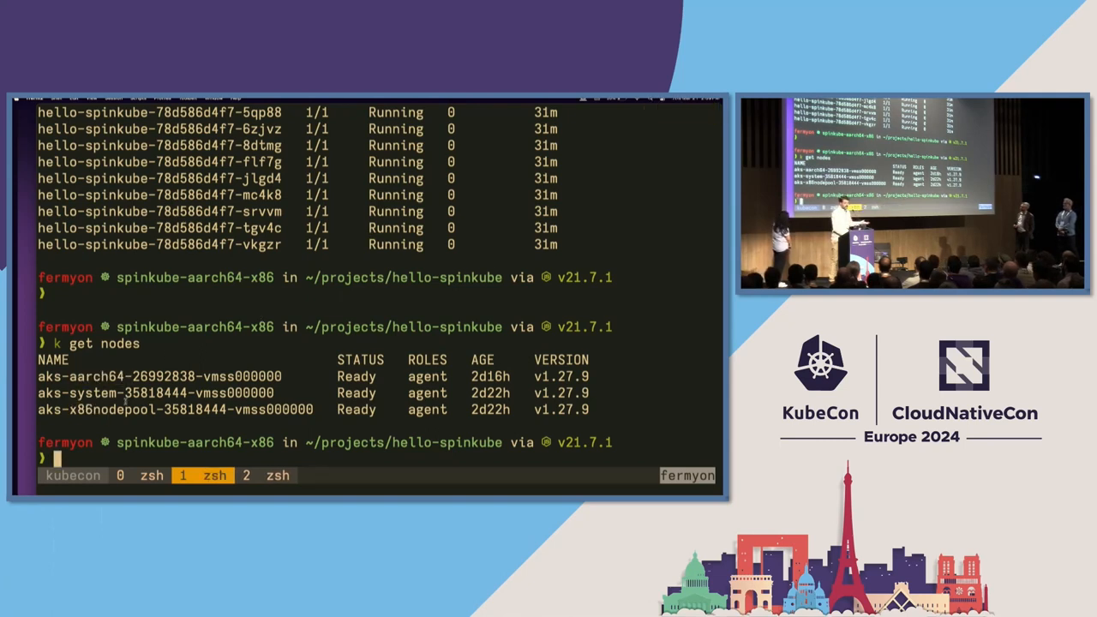
type("k get pods -o wide")
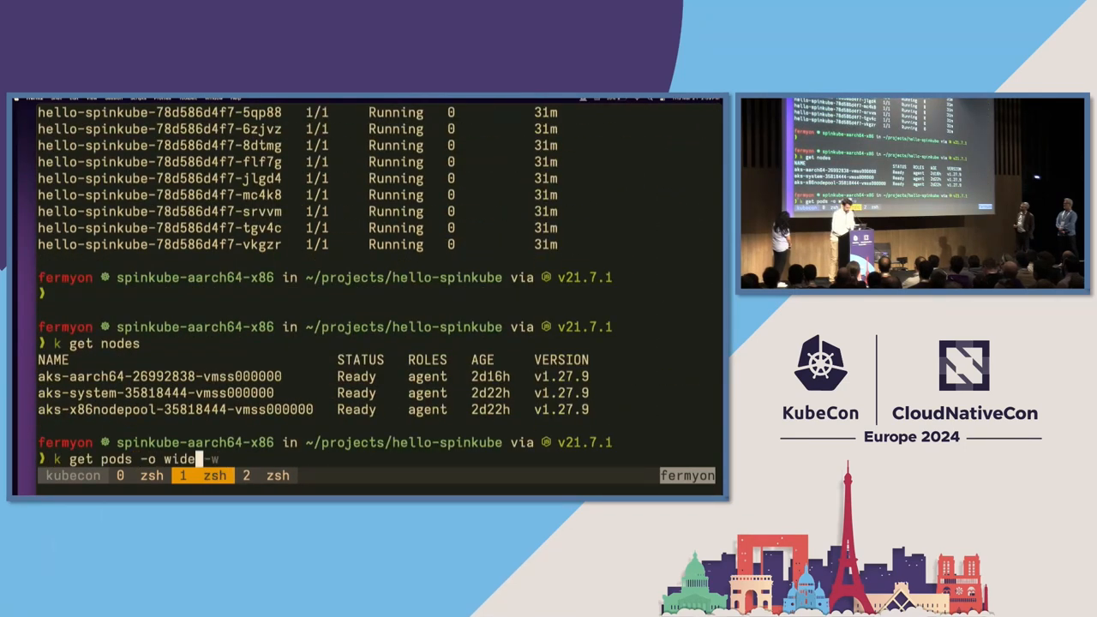
key("Return")
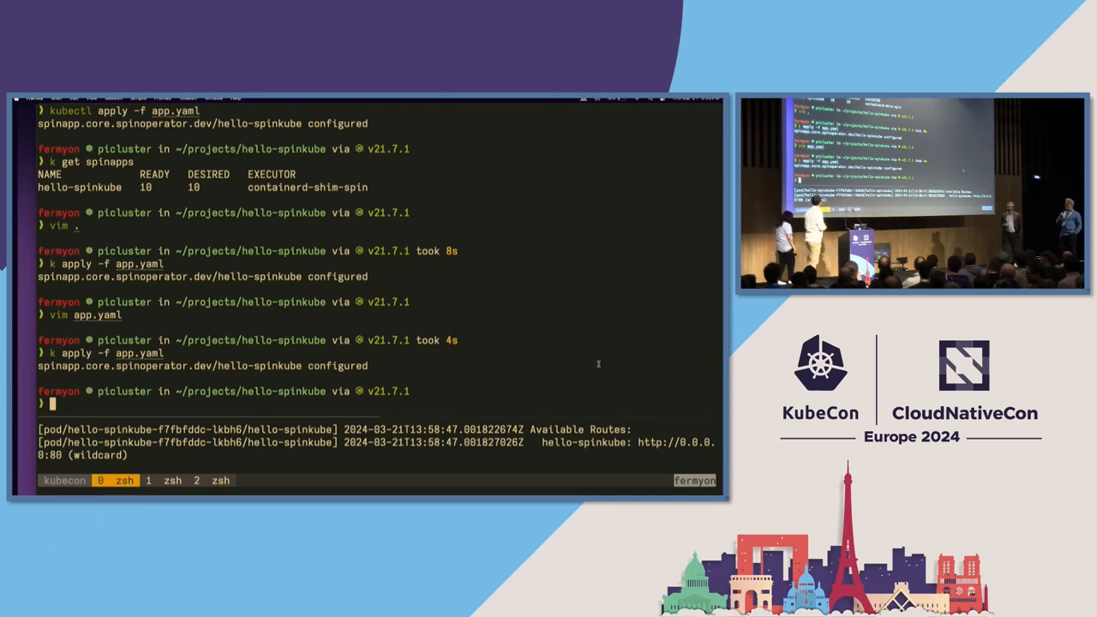
Step: Clear the terminal and reopen app.yaml in Neovim, showing replicas: 1
type("clear")
type("k a")
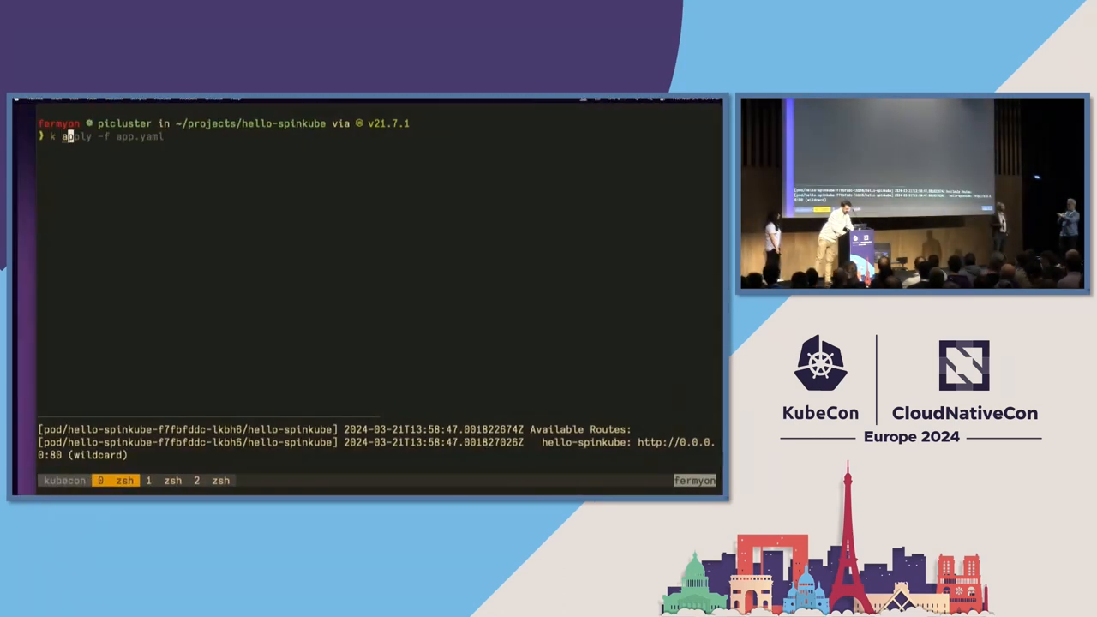
type("vim app.yaml")
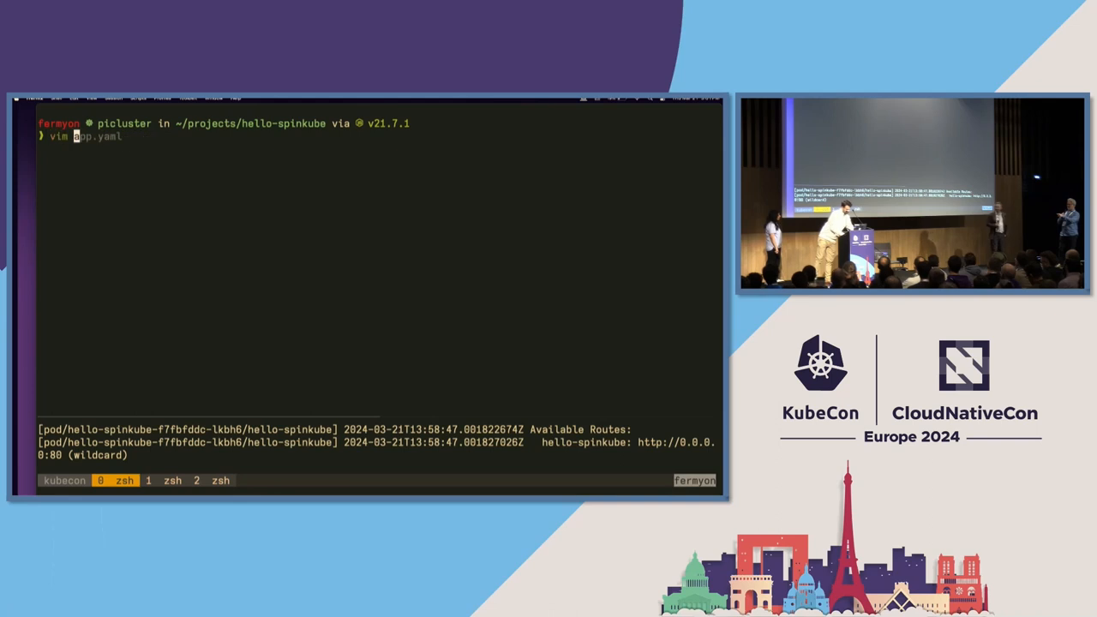
key("Return")
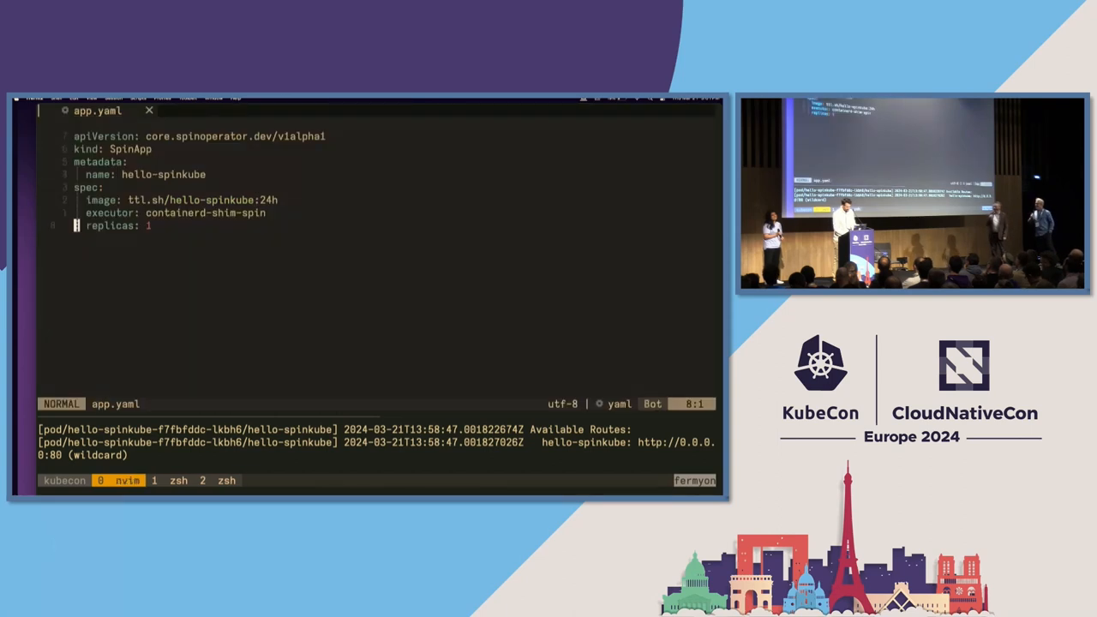
Step: Change the replicas value on the app.yaml replicas line to 15 in Neovim
key("A")
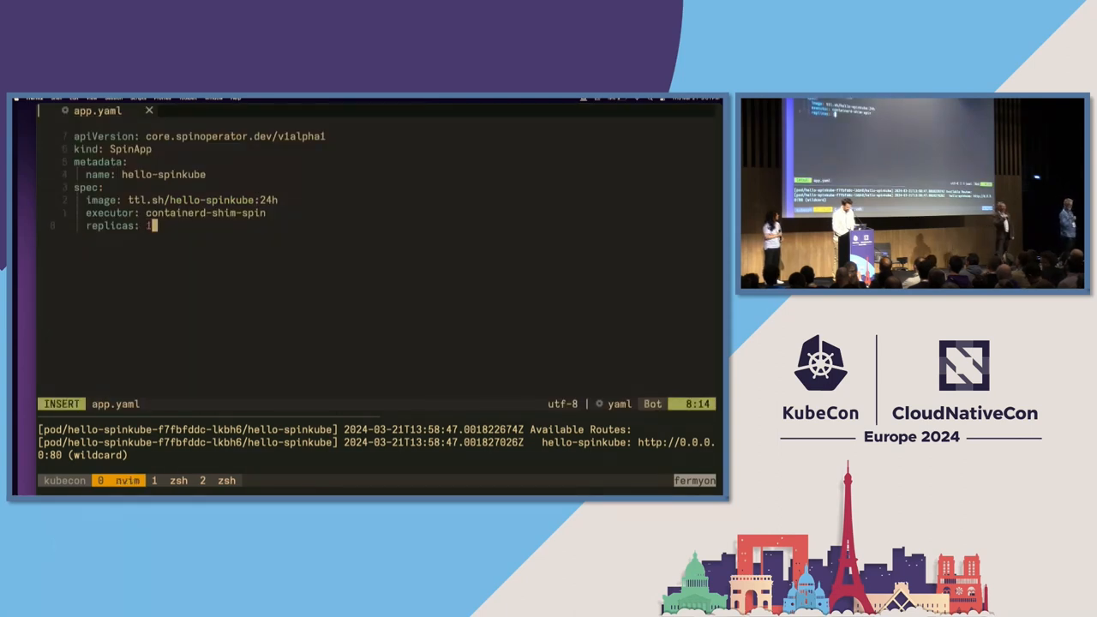
key("BackSpace")
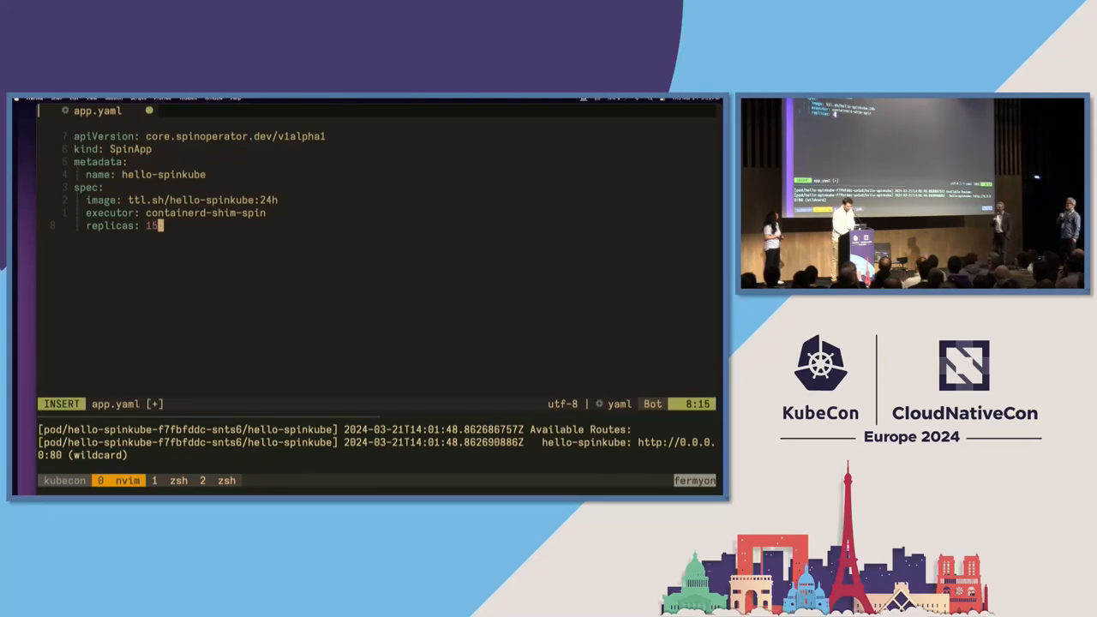
key("Escape")
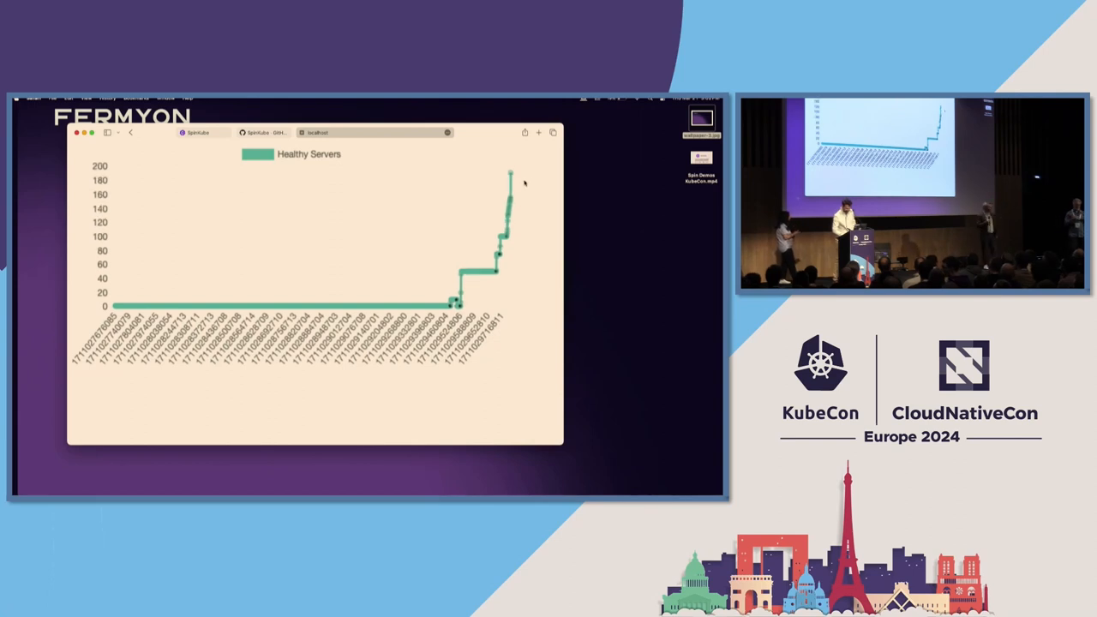
mouse_move(510, 176)
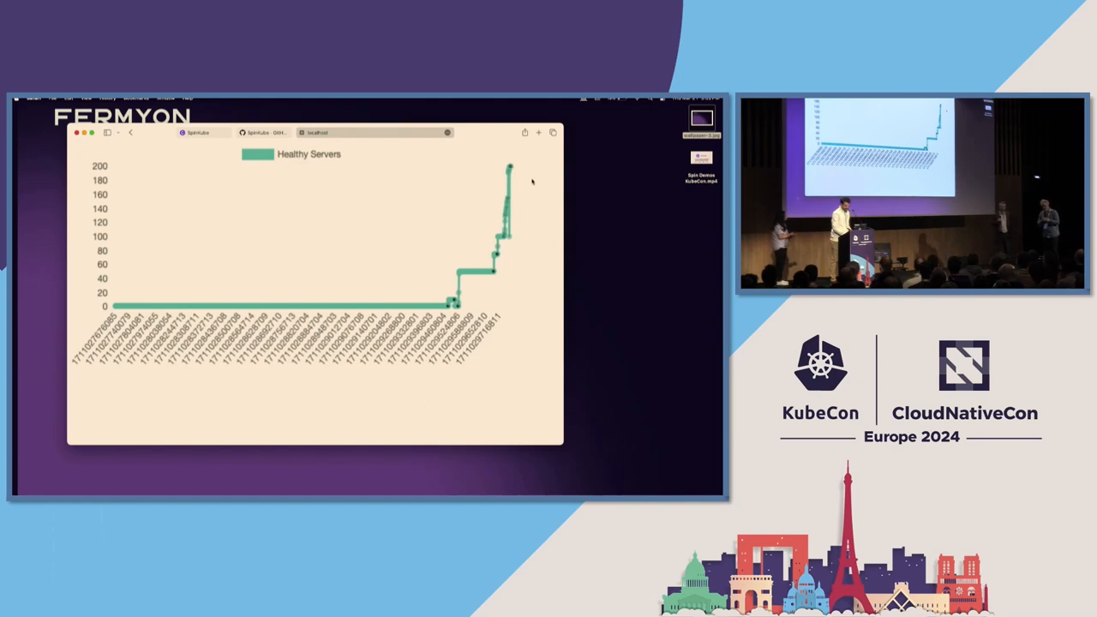
mouse_move(510, 169)
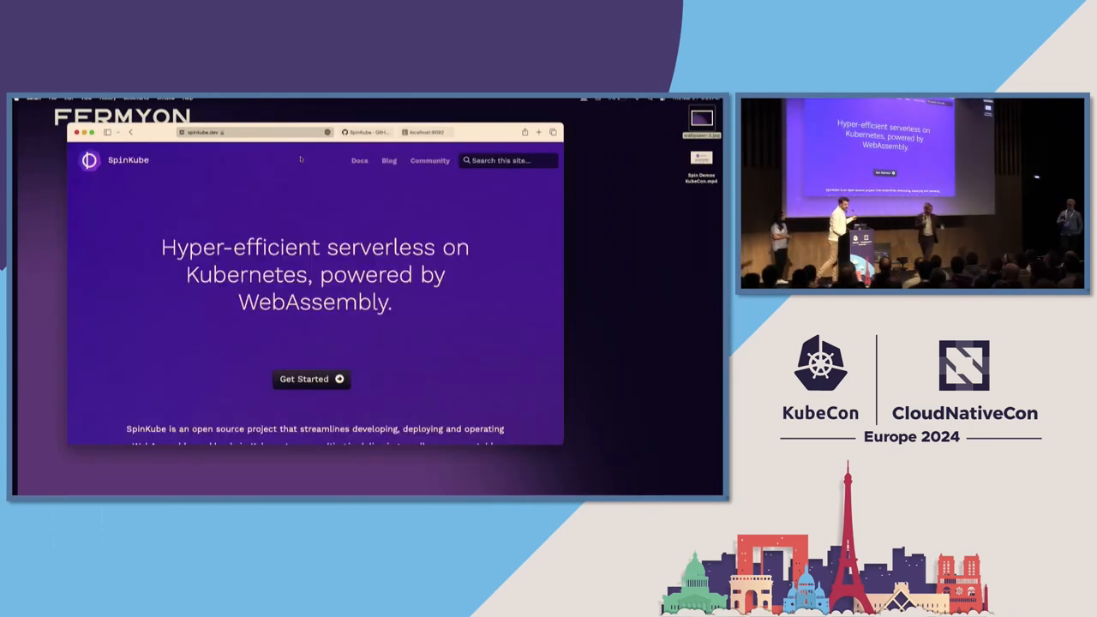
Step: Switch Safari to the 'SpinKube · GitHub' organization tab
left_click(364, 132)
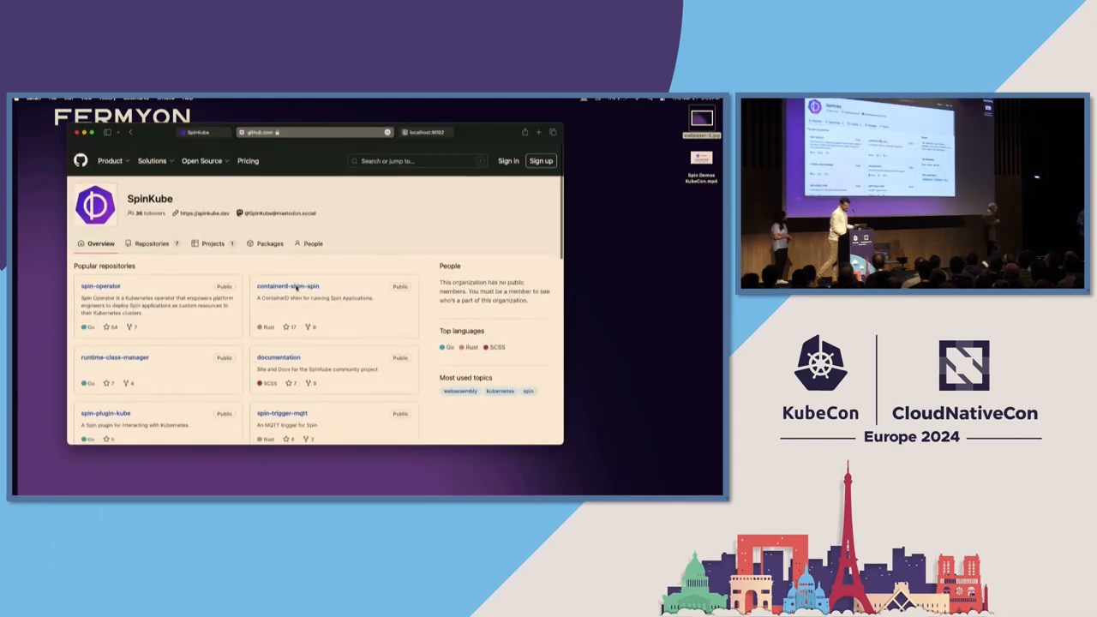